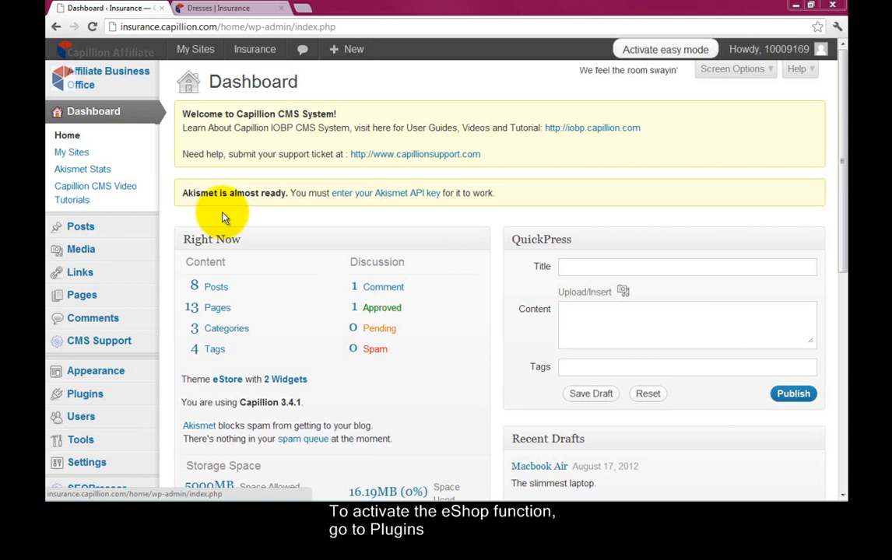
Step: Activate the 'eShop for Wordpress' plugin from the installed plugins list
click(84, 393)
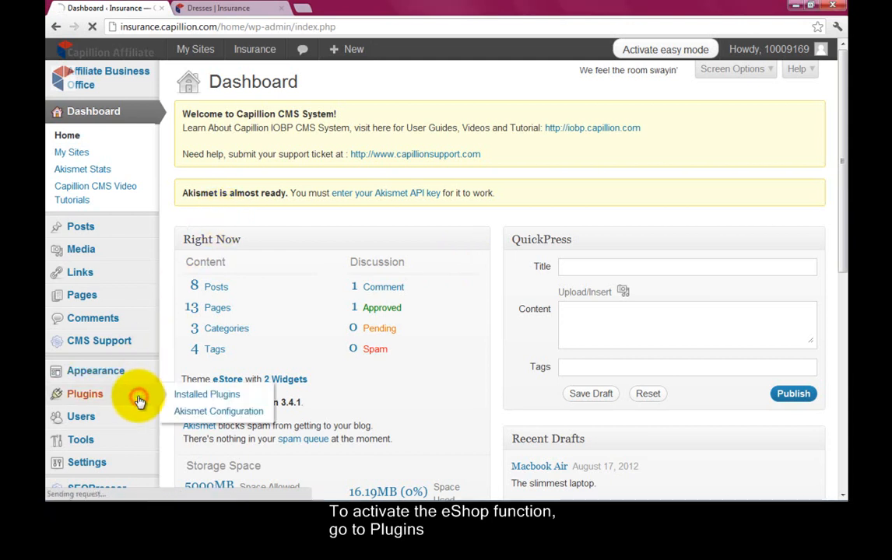
click(84, 394)
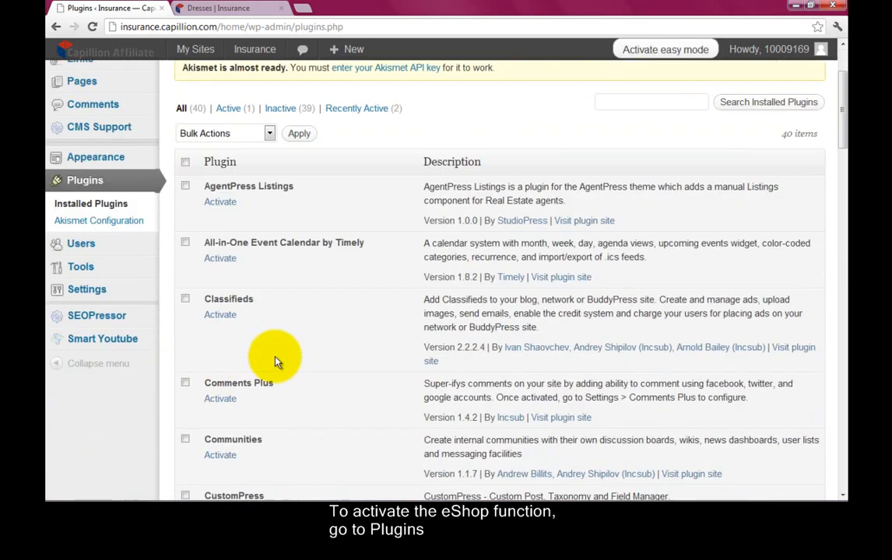
scroll(down, 3)
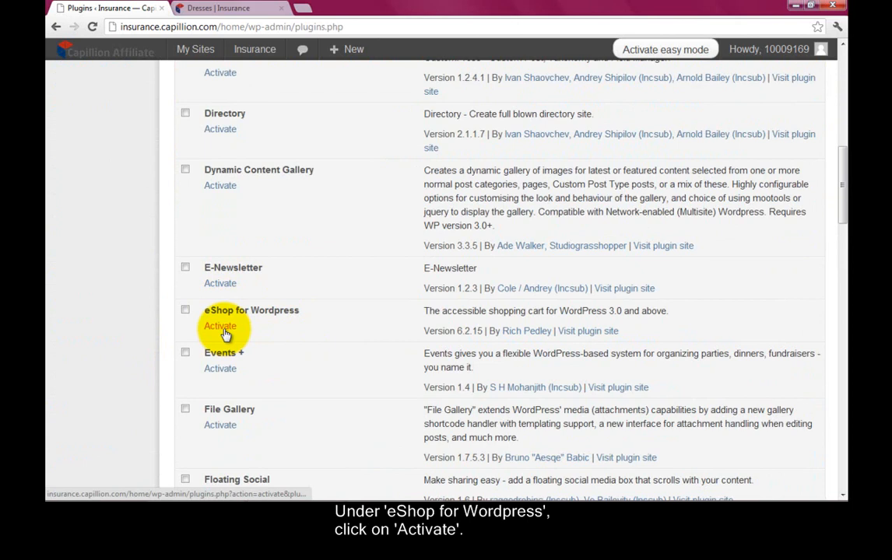
click(221, 325)
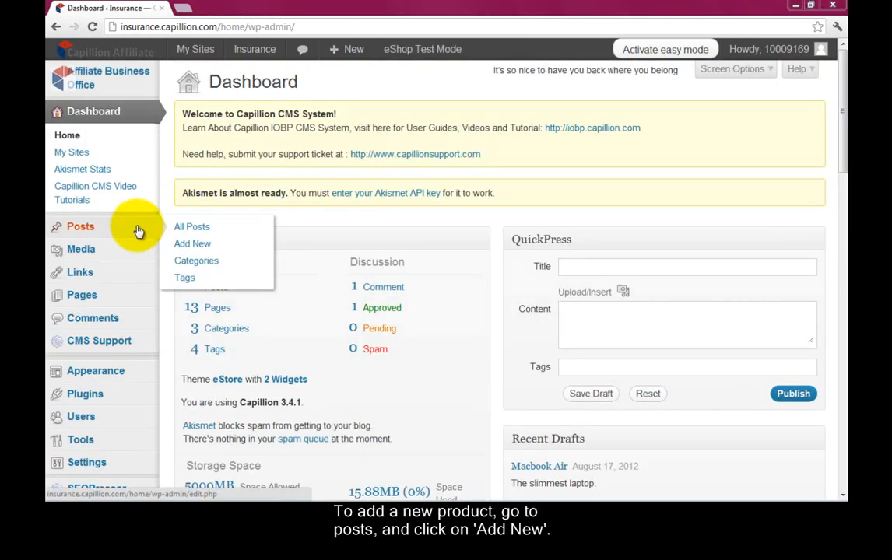
Step: Create a new post titled 'Dresses' and move into its content area
click(193, 243)
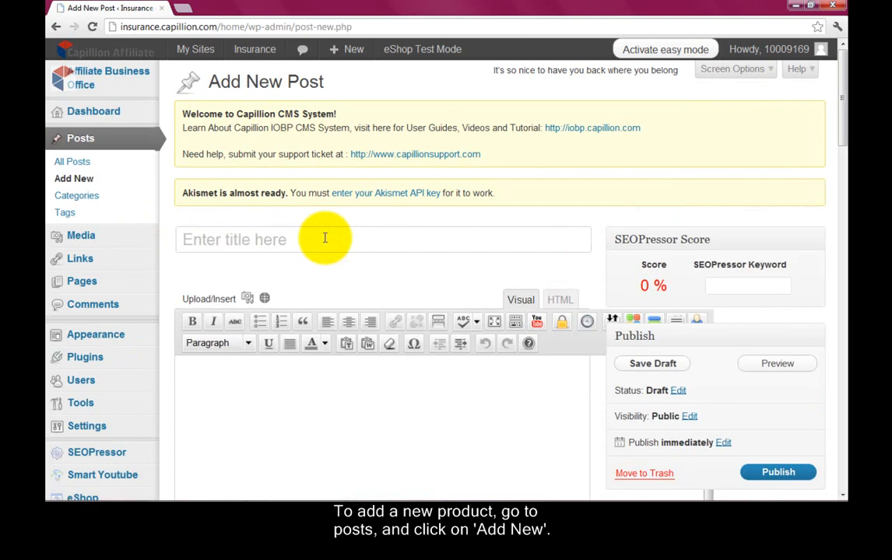
text(Dress)
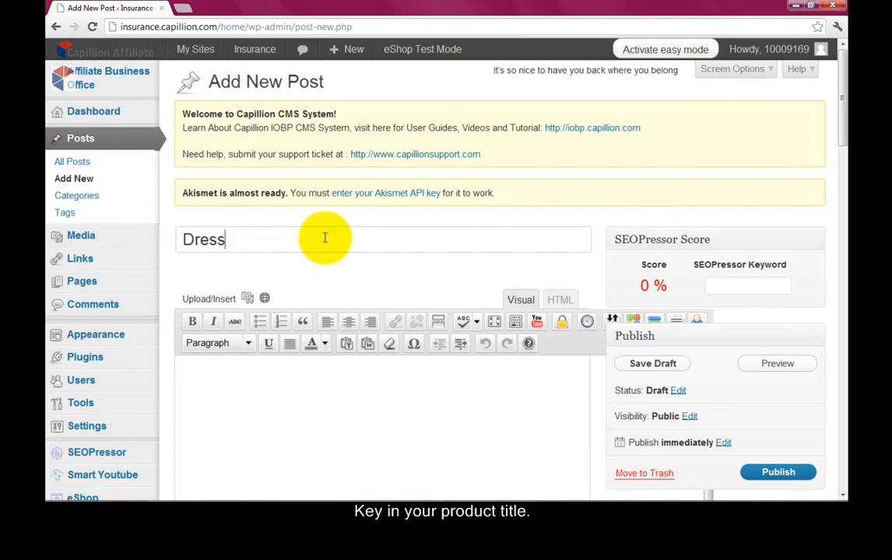
text(es)
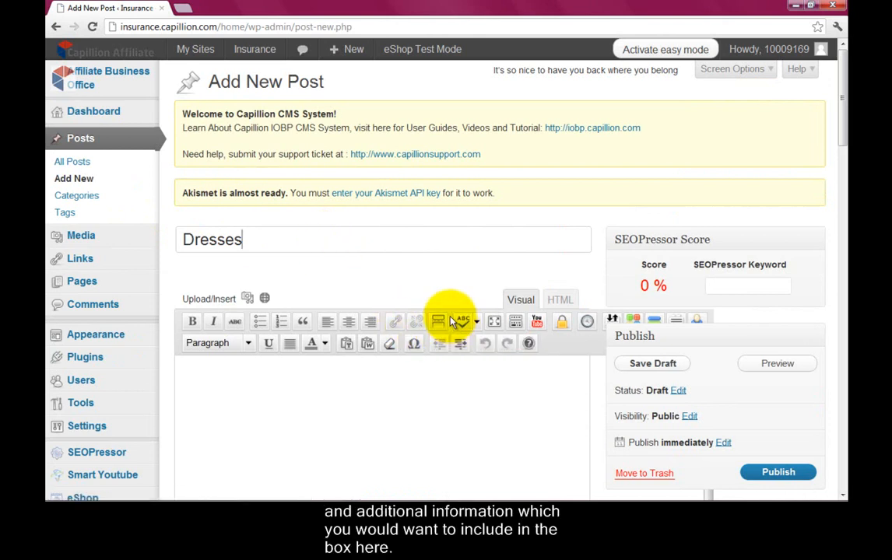
click(348, 402)
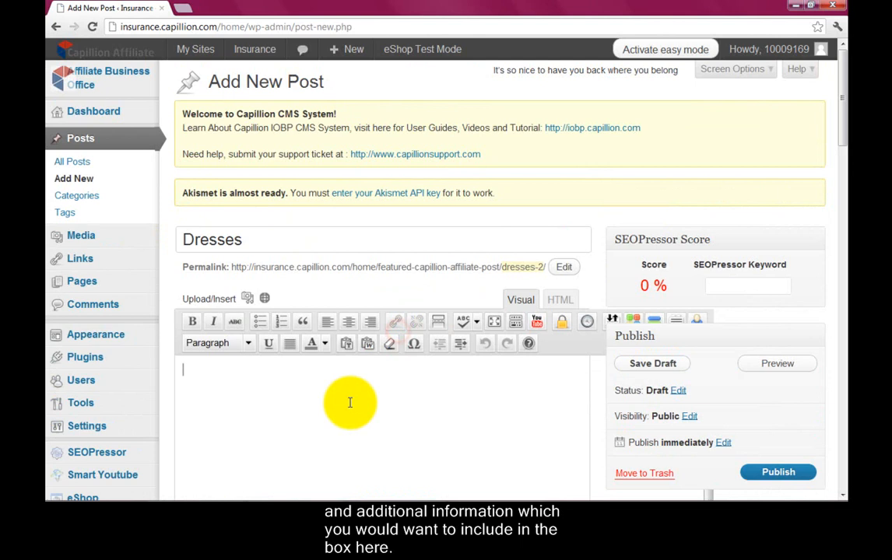
scroll(down, 3)
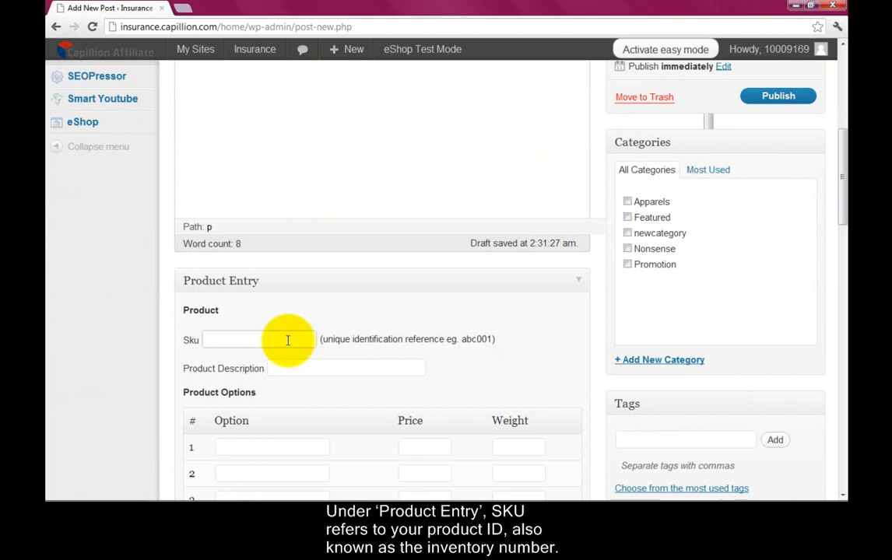
Step: Enter SKU 001 and description 'Frilly Dresses', and mark the product featured and in sale
text(001)
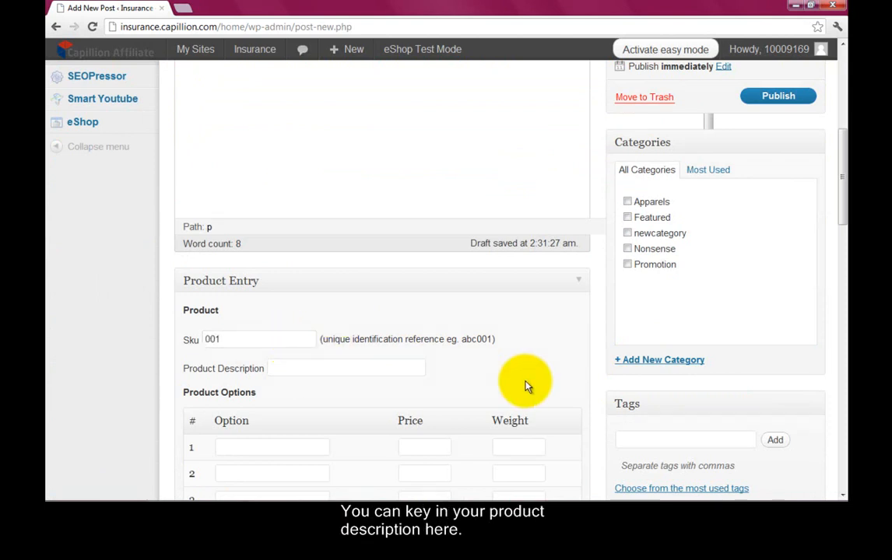
text(Frilly Dresses)
text(White)
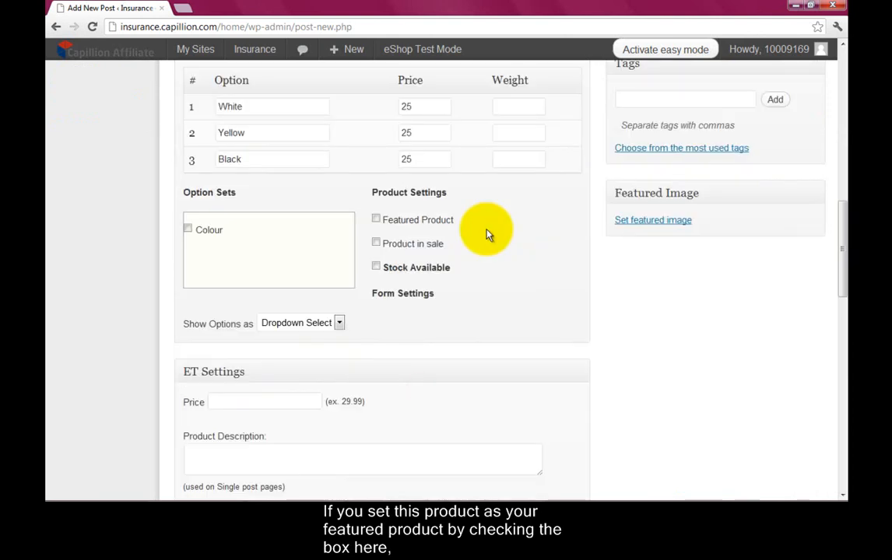
click(375, 219)
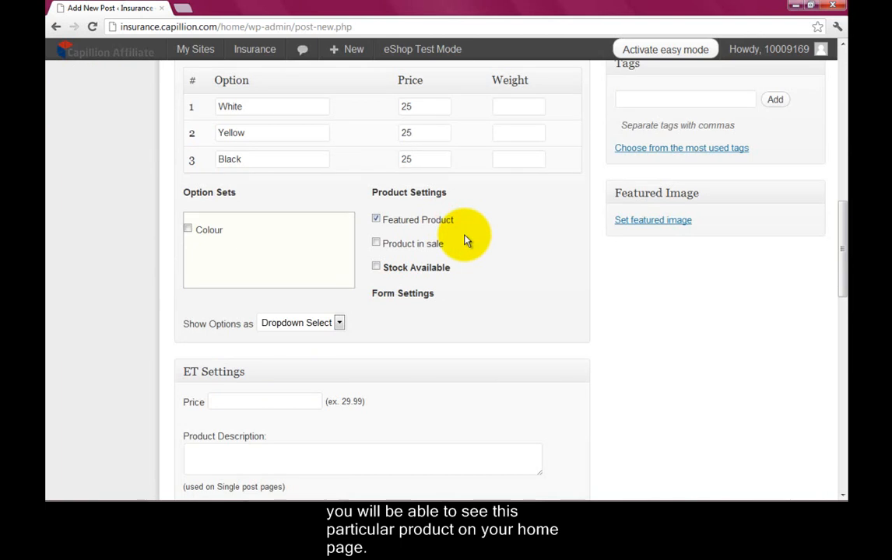
mouse_move(464, 256)
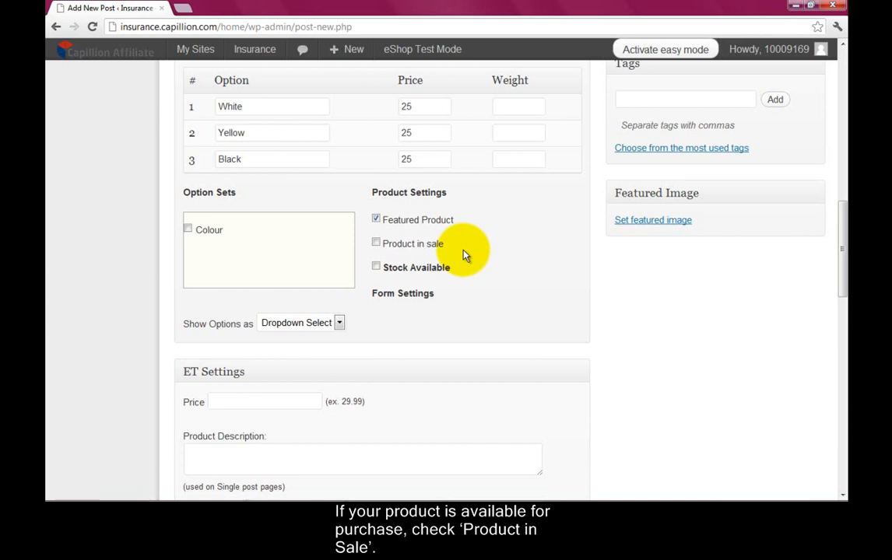
click(375, 243)
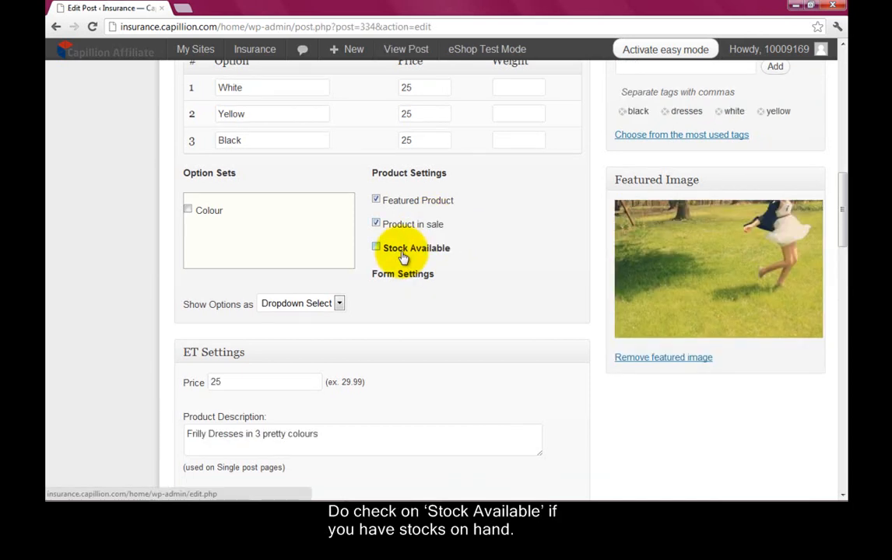
Step: Set the Dresses price to 25 under ET Settings and preview the product page
scroll(down, 3)
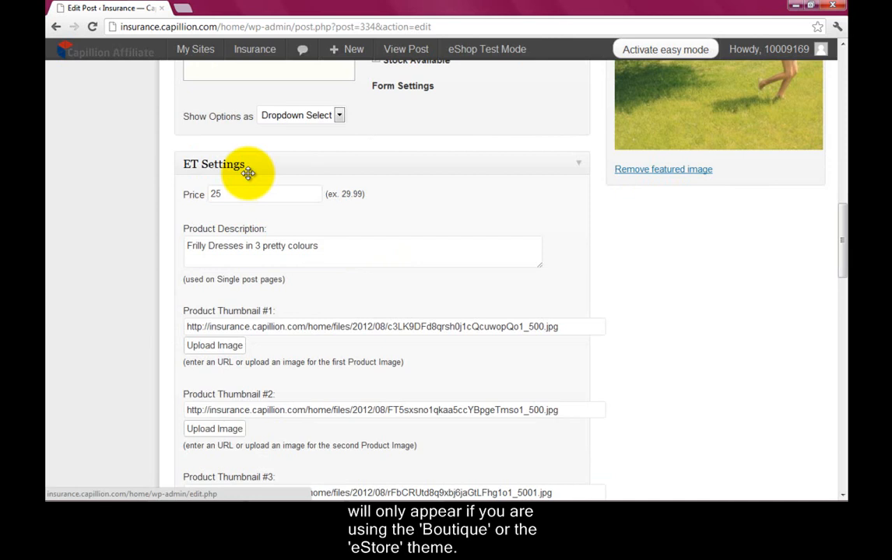
click(353, 49)
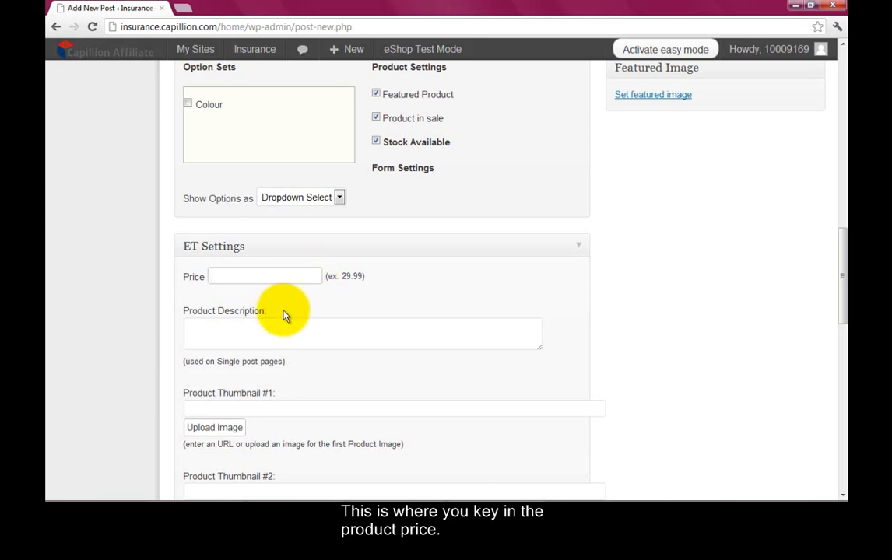
text(25)
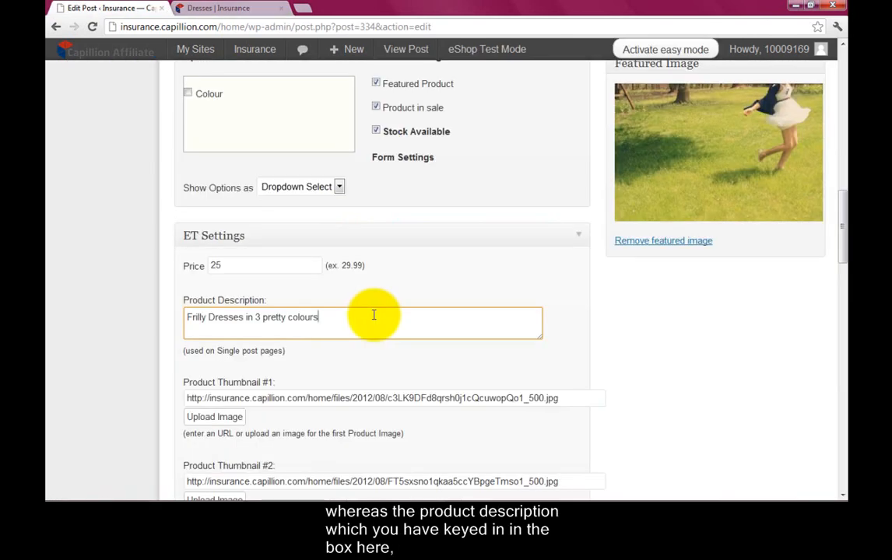
scroll(up, 3)
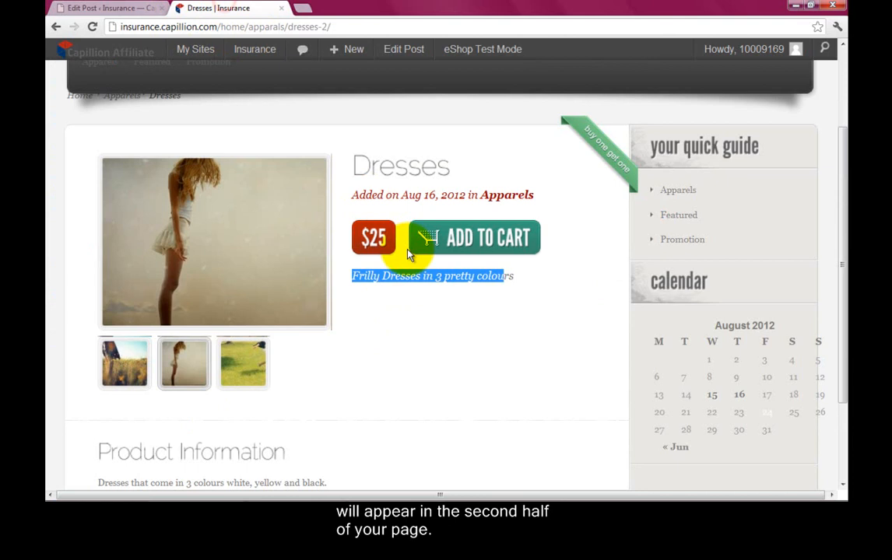
scroll(down, 3)
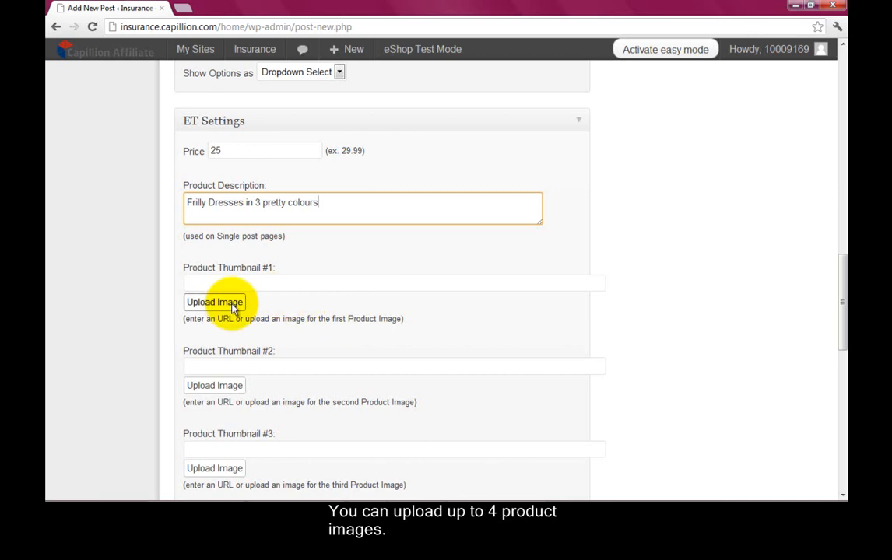
Step: Check the three thumbnail images as a gallery on the live Dresses product page
scroll(down, 3)
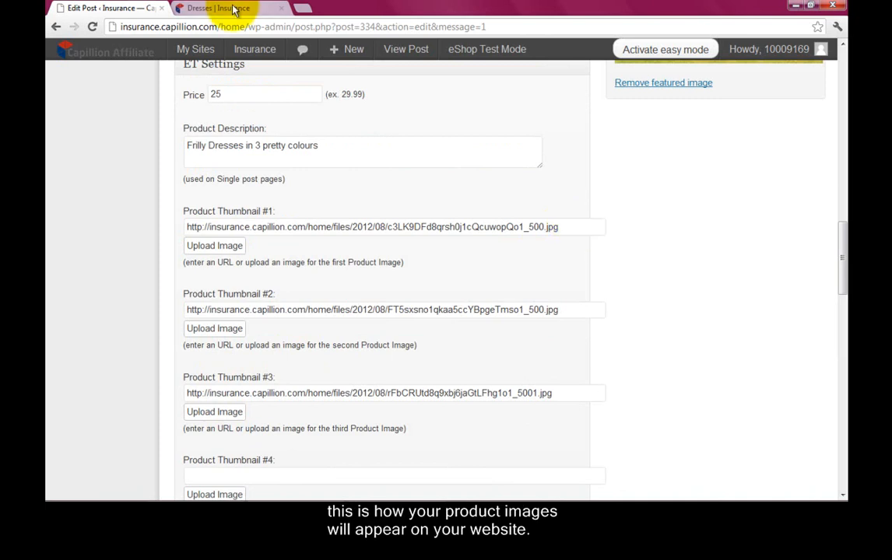
click(218, 8)
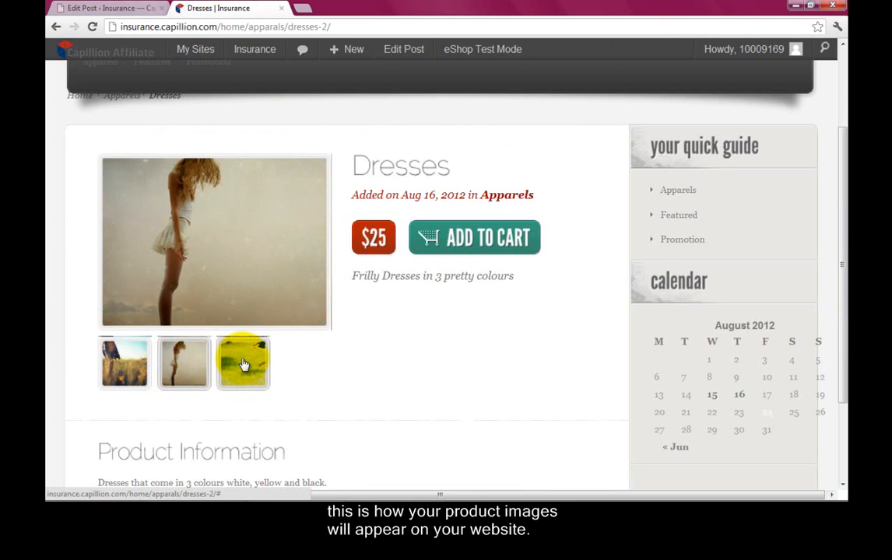
click(243, 364)
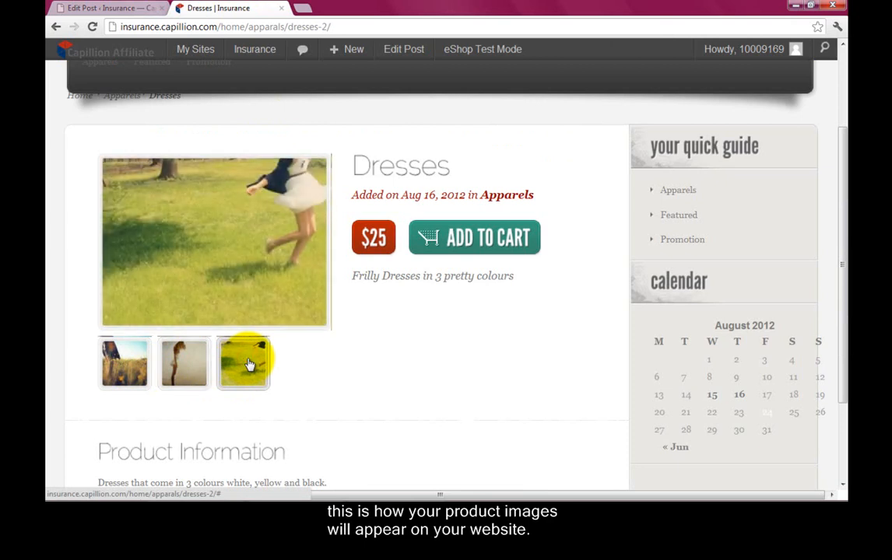
click(109, 9)
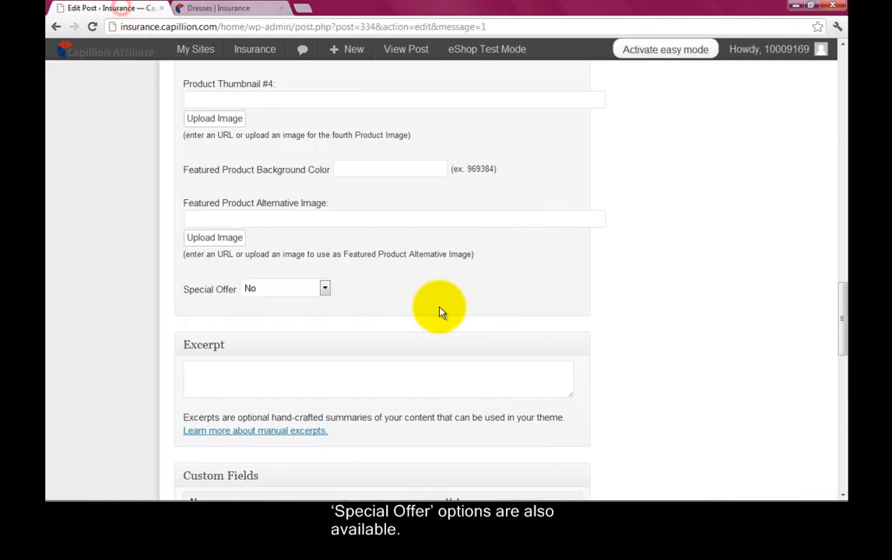
mouse_move(301, 293)
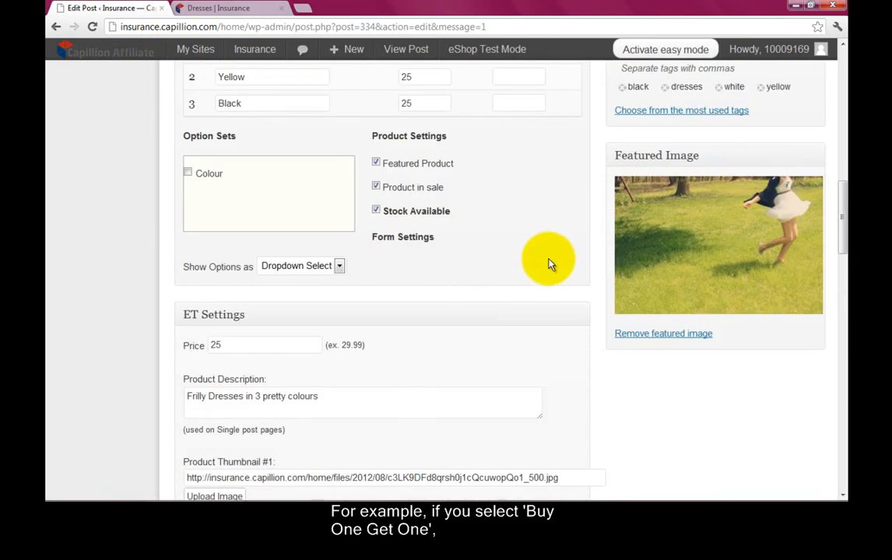
click(775, 263)
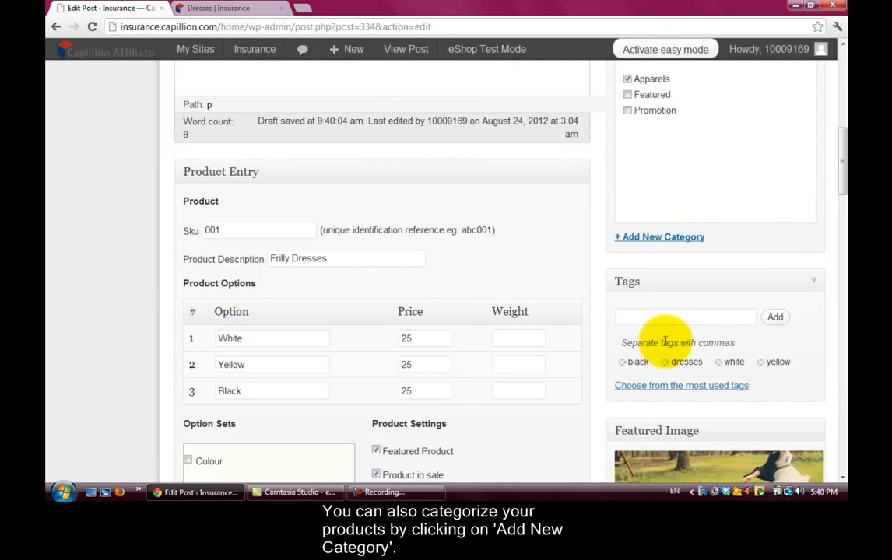
Step: Add the Apparels category and enter the tags black, dresses, white and yellow
click(660, 361)
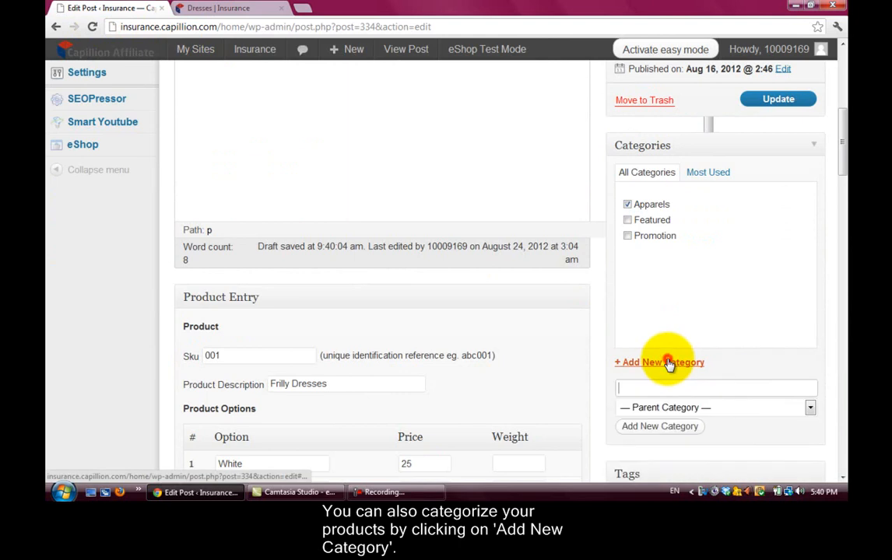
scroll(down, 3)
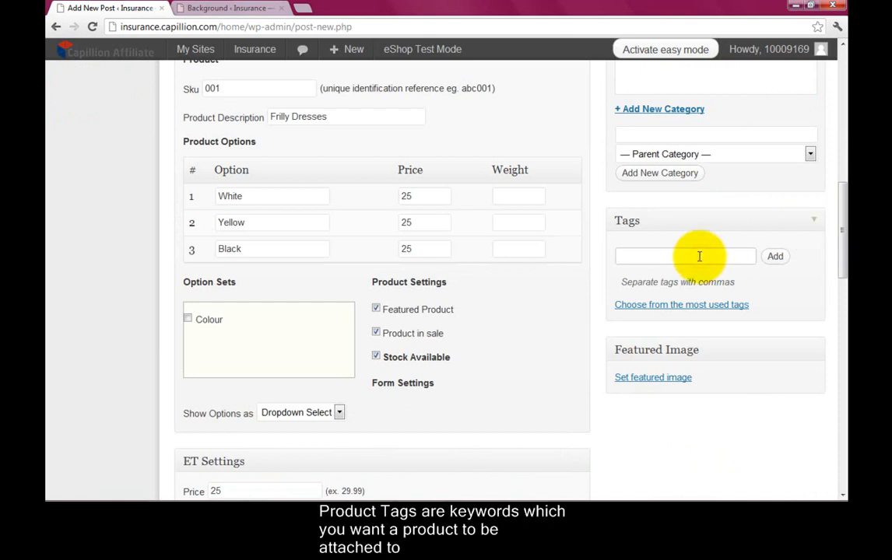
click(685, 255)
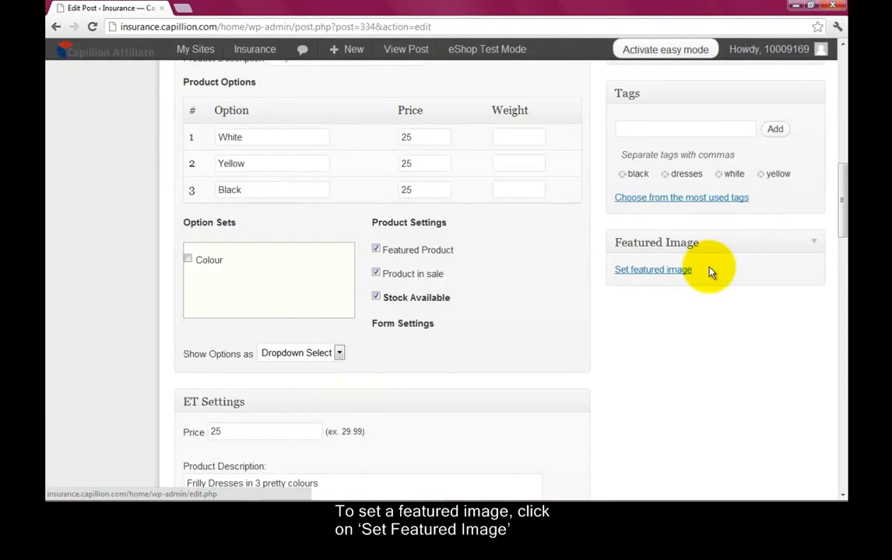
mouse_move(698, 269)
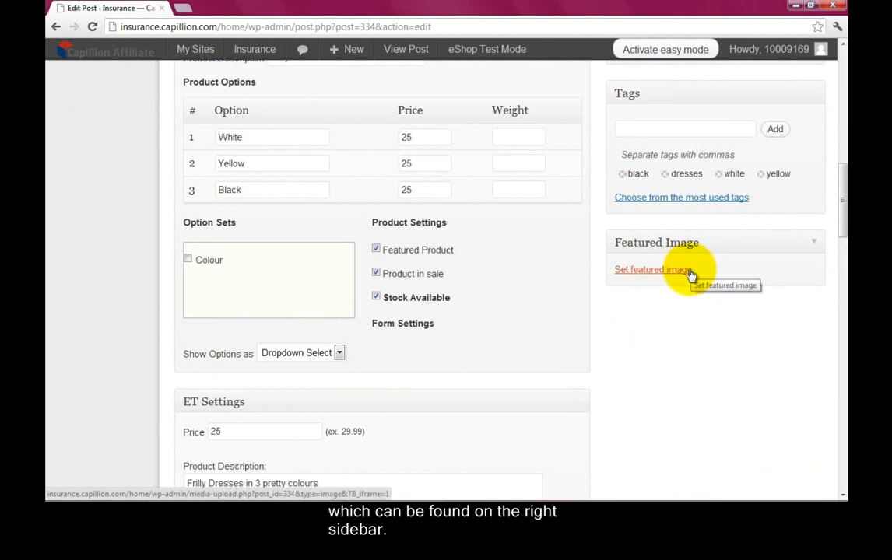
Step: Upload a dress image and set it as the featured image
click(653, 270)
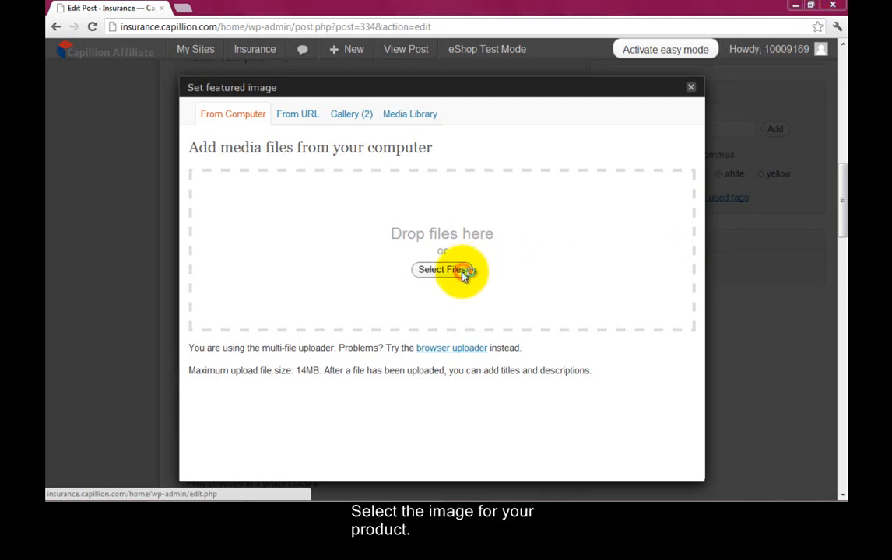
click(442, 269)
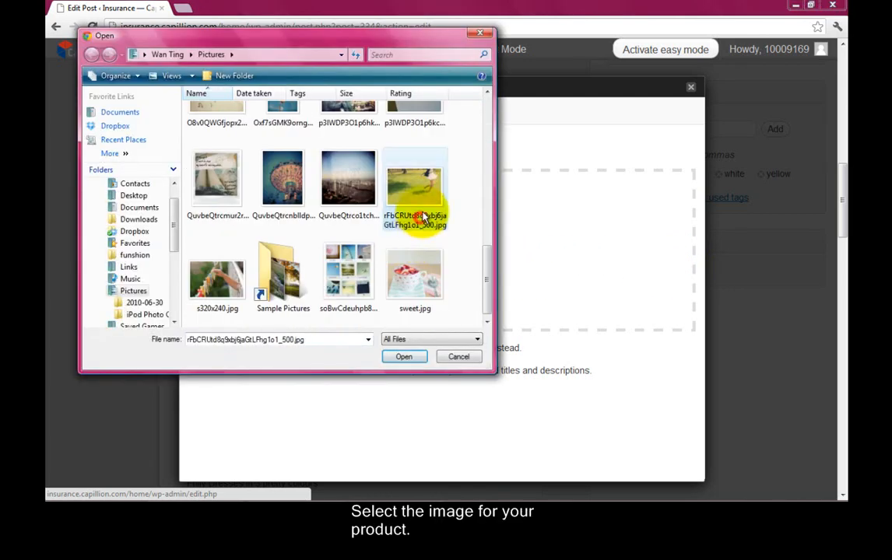
click(403, 357)
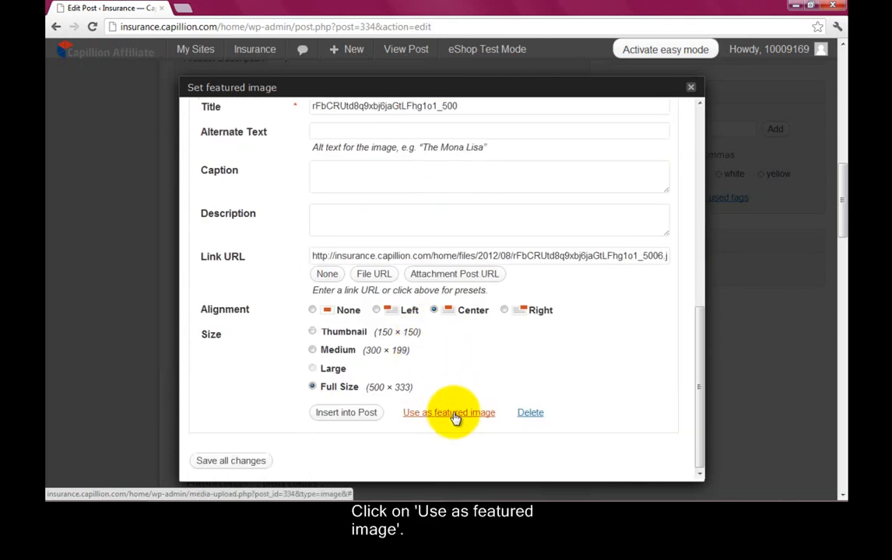
click(448, 413)
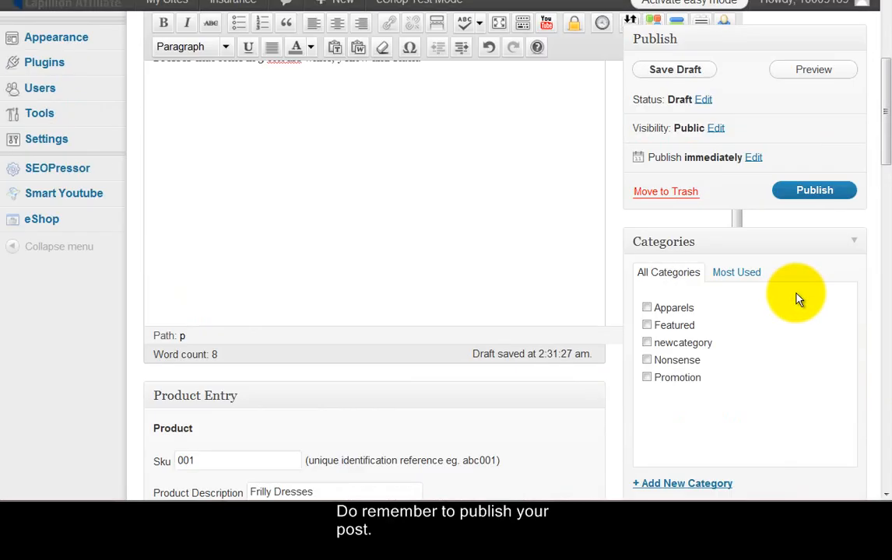
Step: File the product under Apparels and publish the Dresses post
click(814, 189)
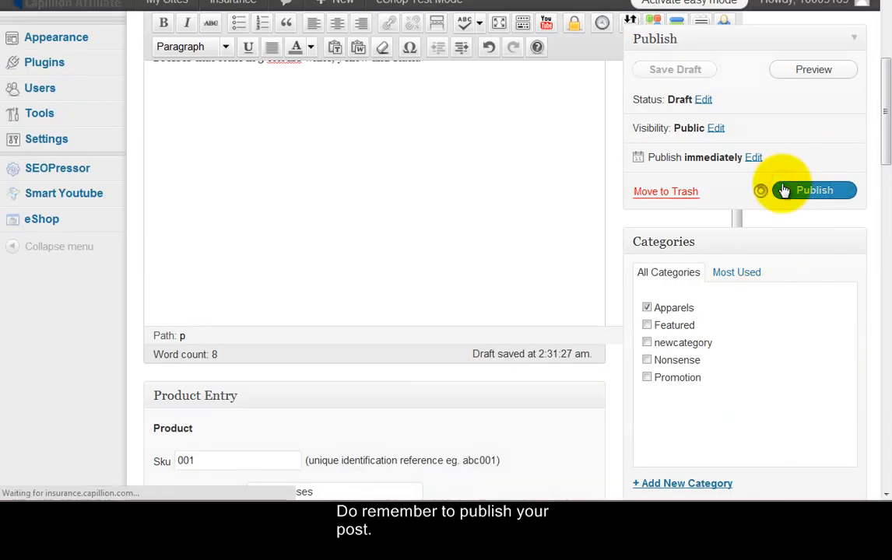
click(814, 190)
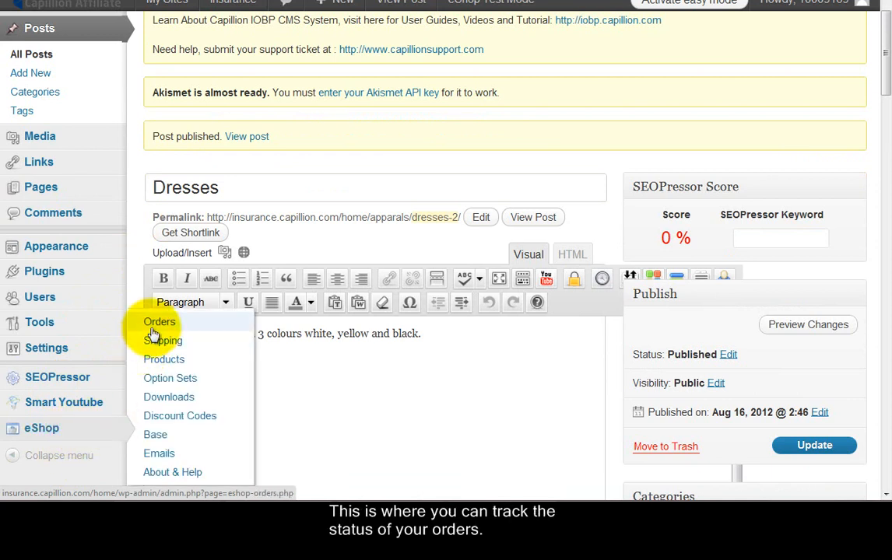
Step: Review the eShop shipping rates table by shipping class and zone
click(160, 321)
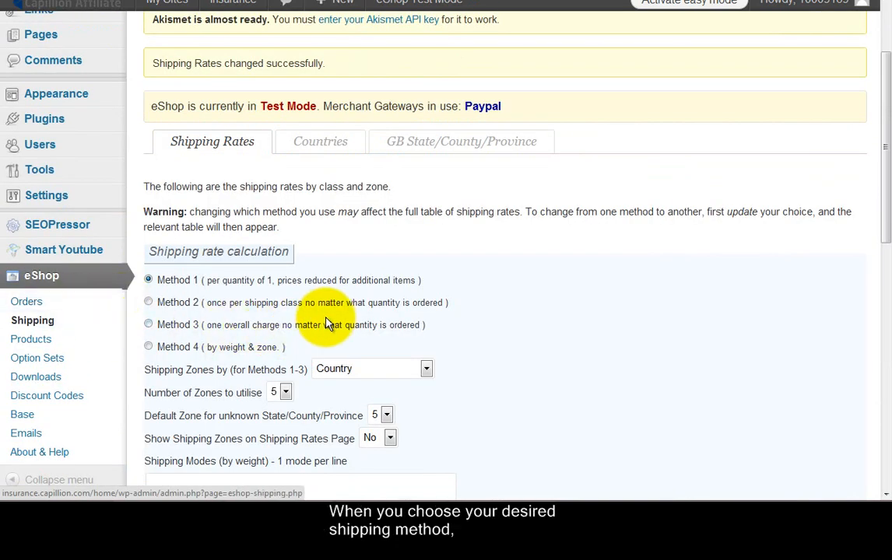
scroll(down, 3)
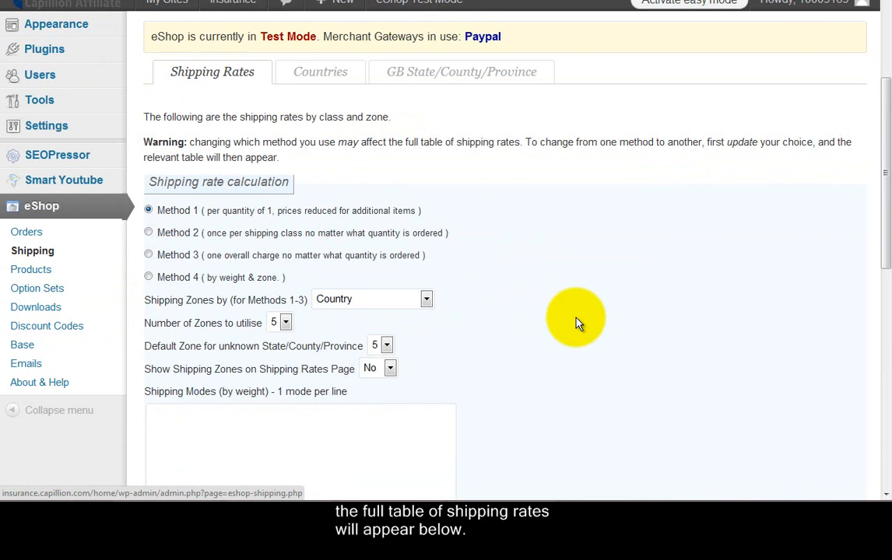
scroll(down, 3)
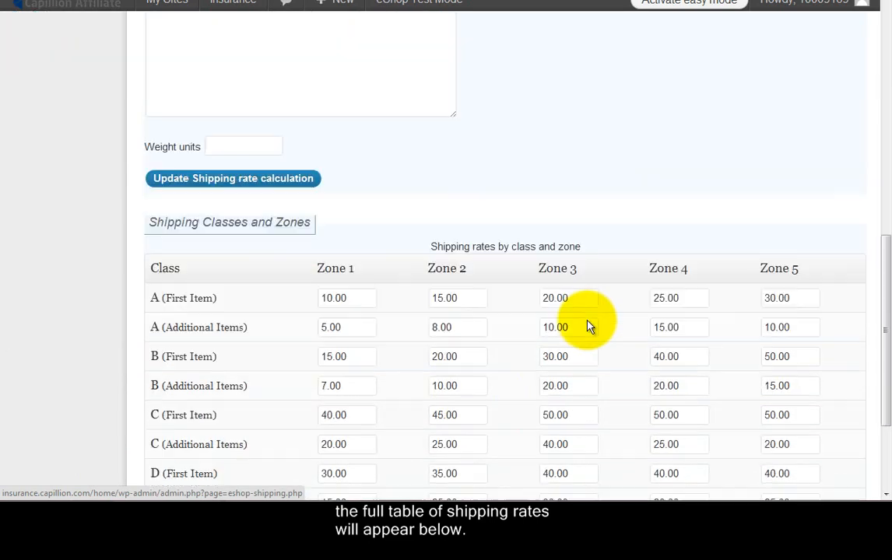
scroll(down, 3)
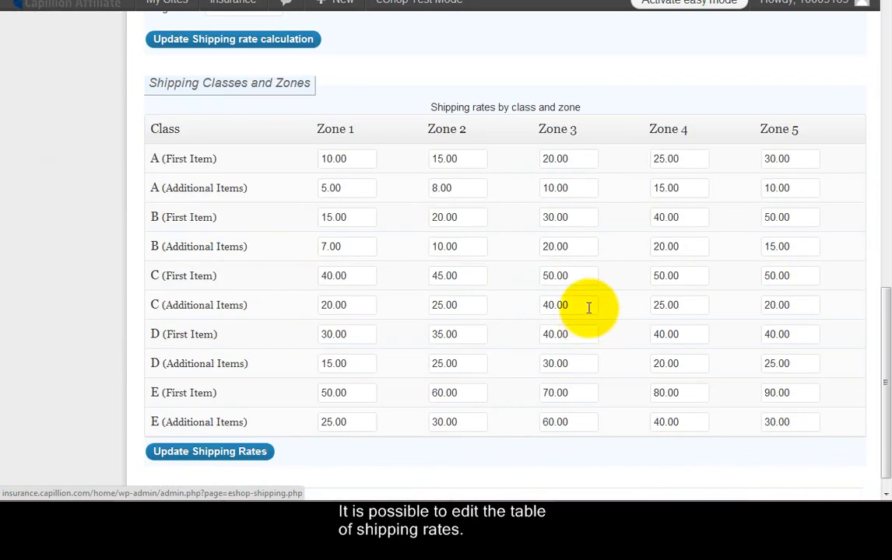
mouse_move(226, 233)
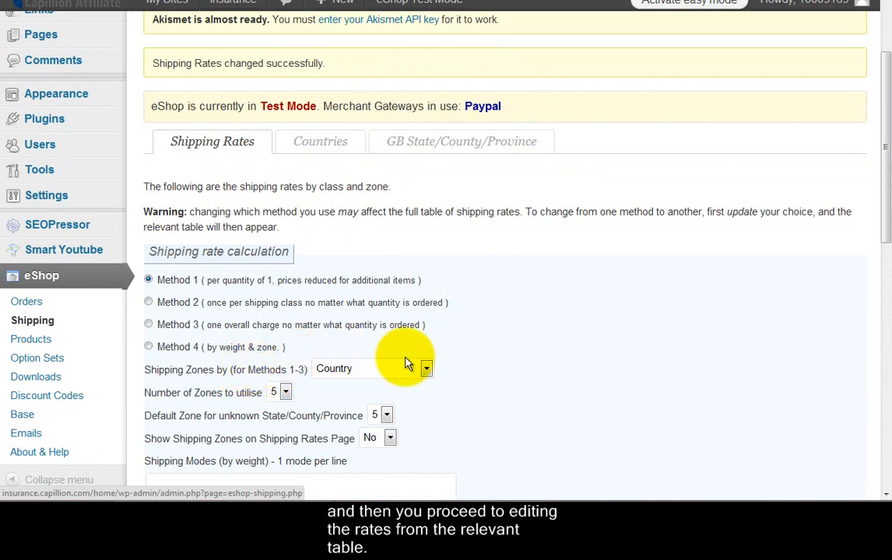
scroll(down, 3)
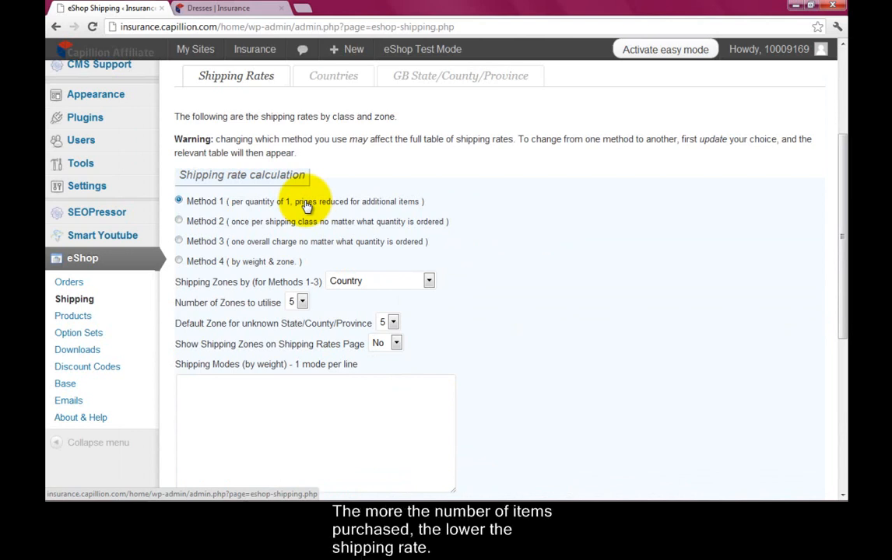
mouse_move(280, 226)
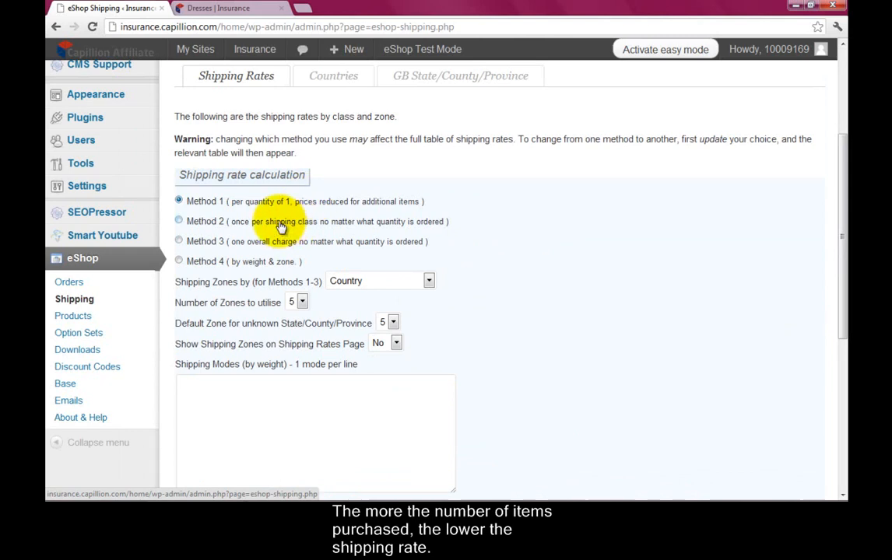
Step: Compare the shipping calculation methods and settle on Method 4, by weight and zone
click(178, 221)
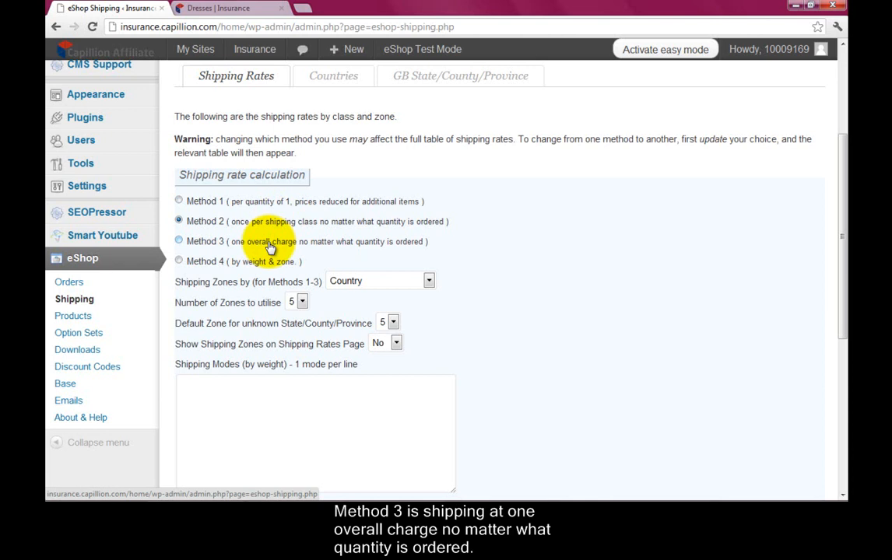
click(177, 261)
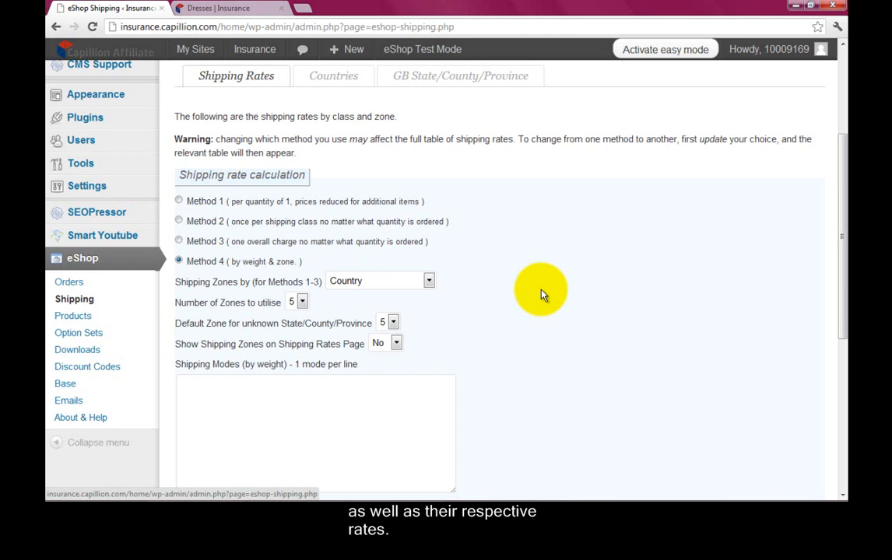
mouse_move(589, 490)
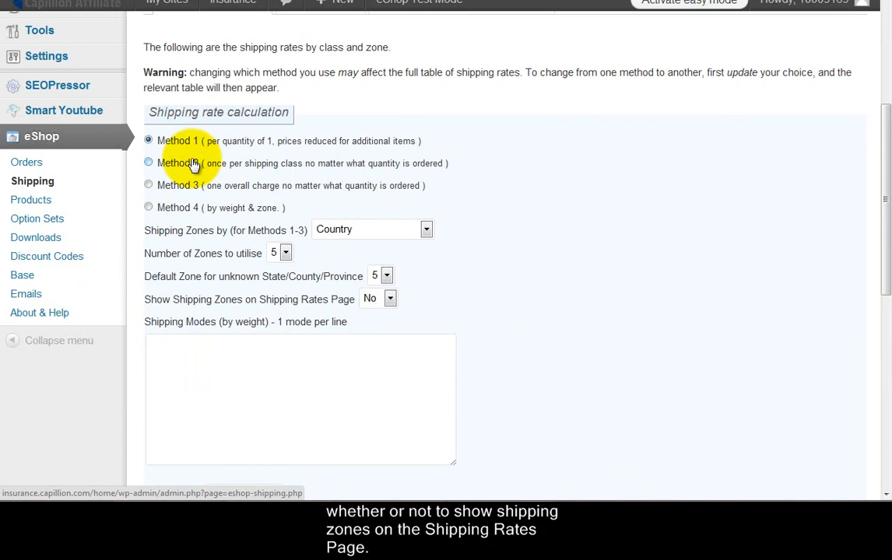
scroll(down, 3)
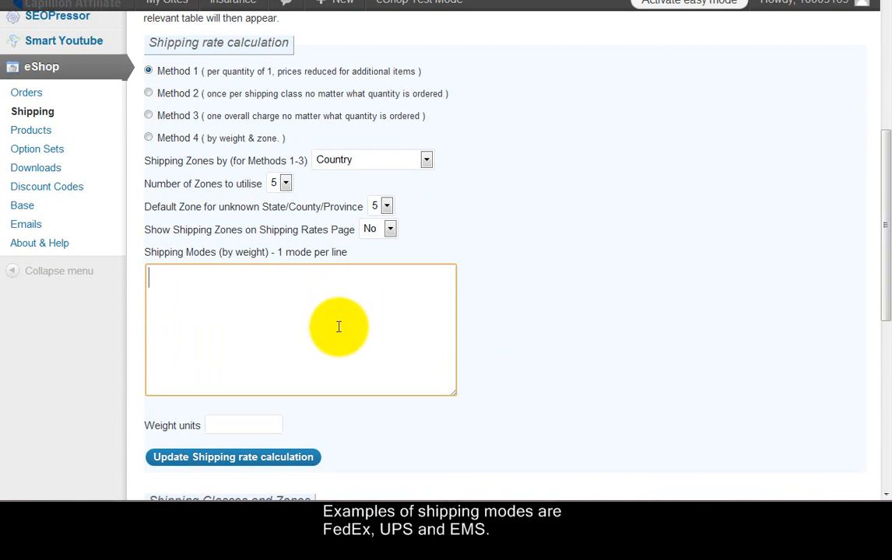
scroll(down, 3)
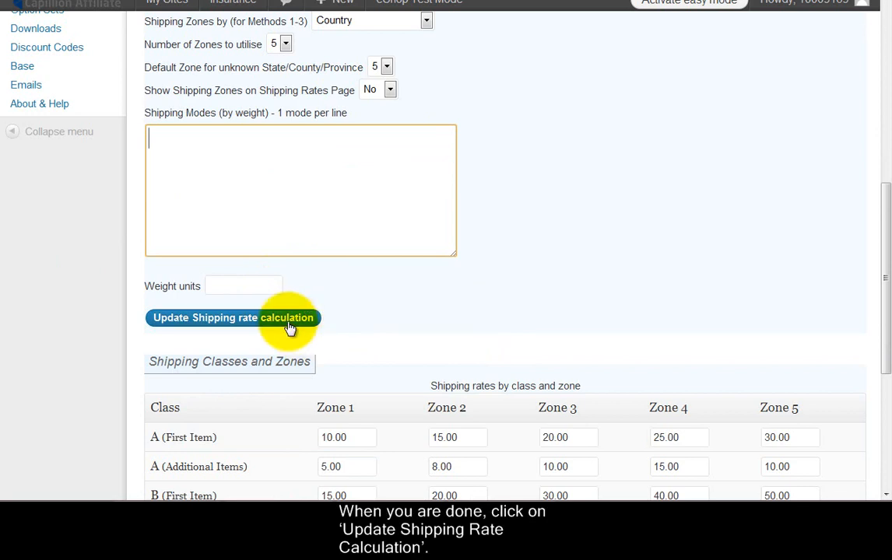
scroll(down, 3)
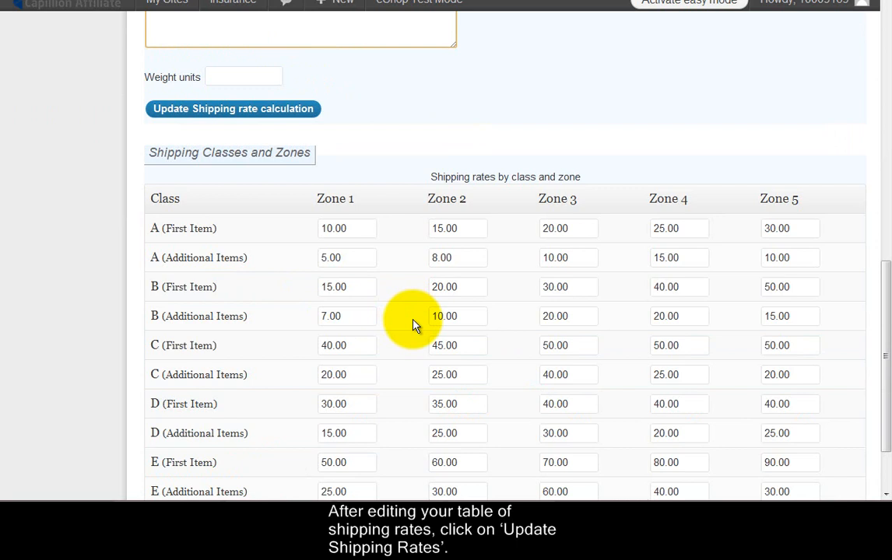
scroll(down, 3)
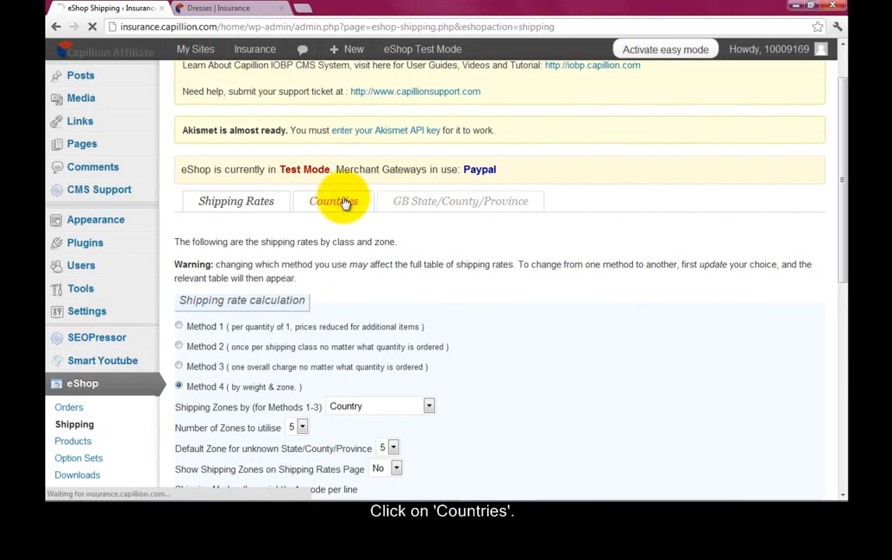
Step: List Armenia and Aruba at the top of the country selection and update the shipping zones
click(333, 200)
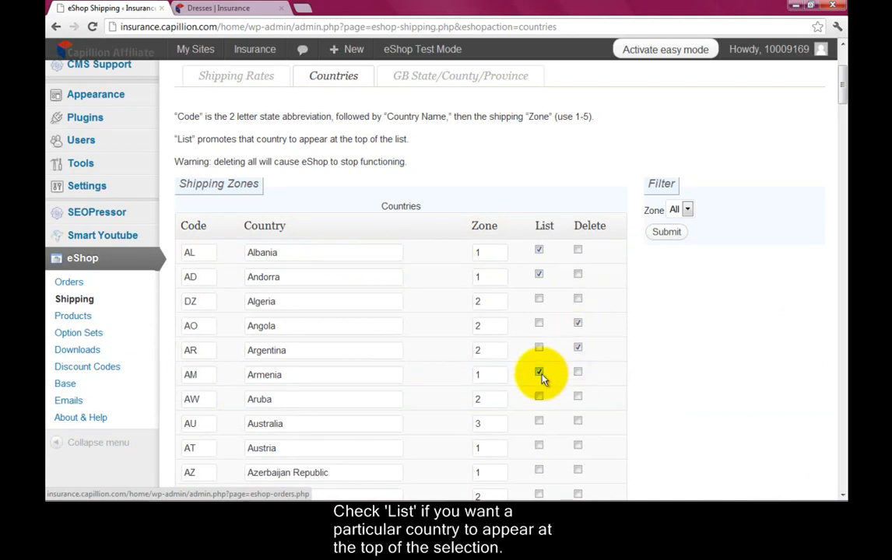
click(538, 371)
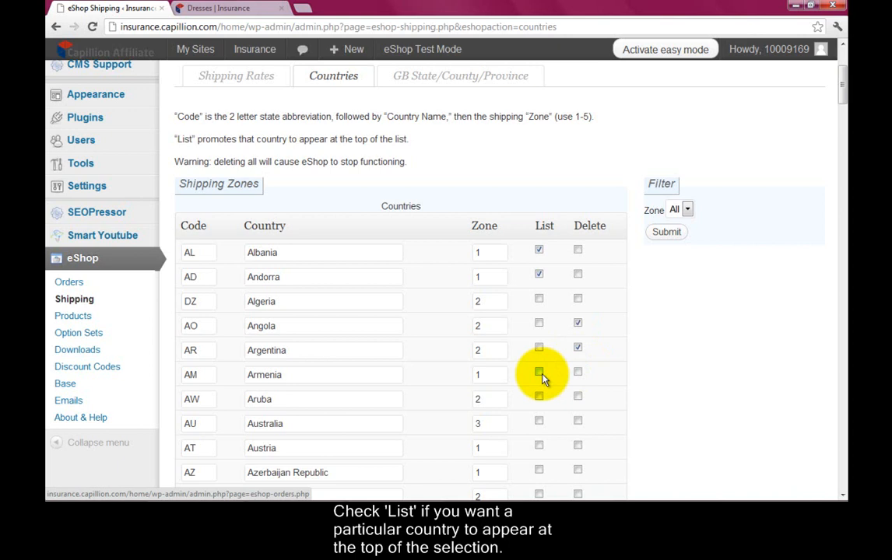
click(538, 370)
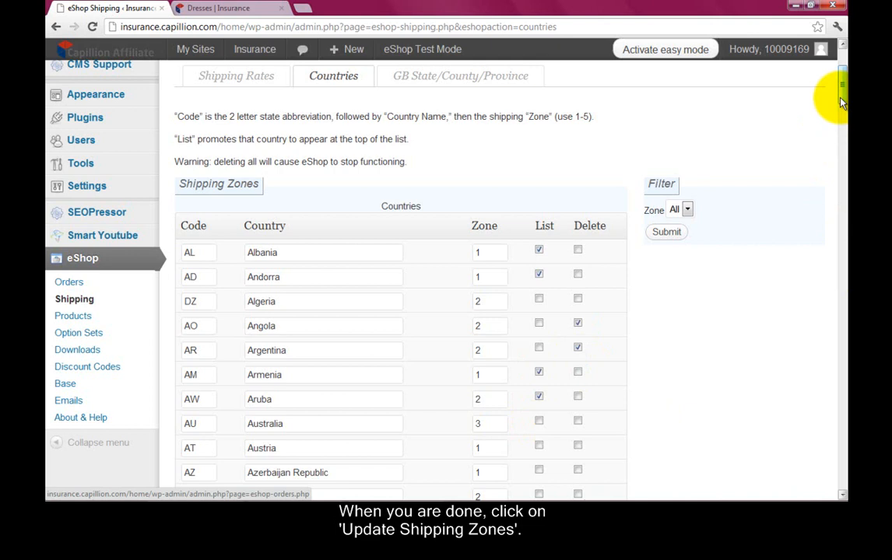
scroll(down, 3)
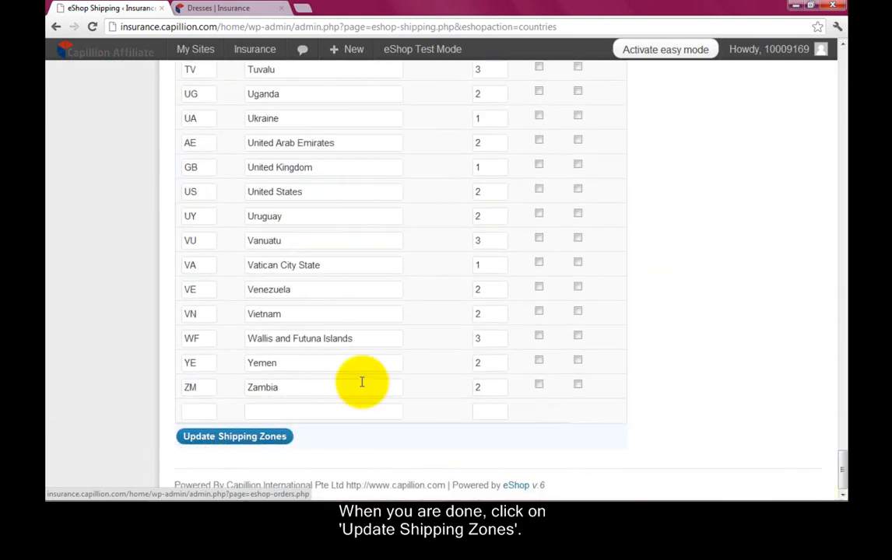
click(234, 436)
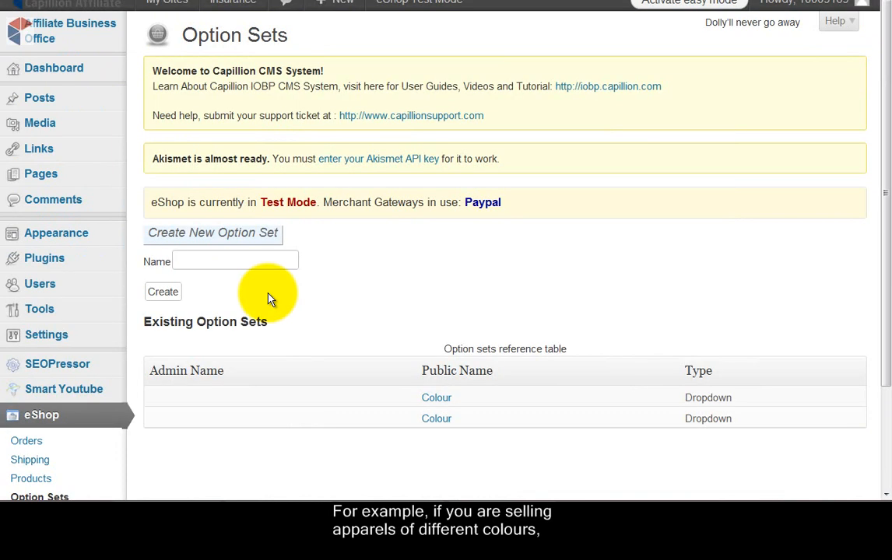
Step: Start a new option set name beginning with 'C' under Create New Option Set
text(C)
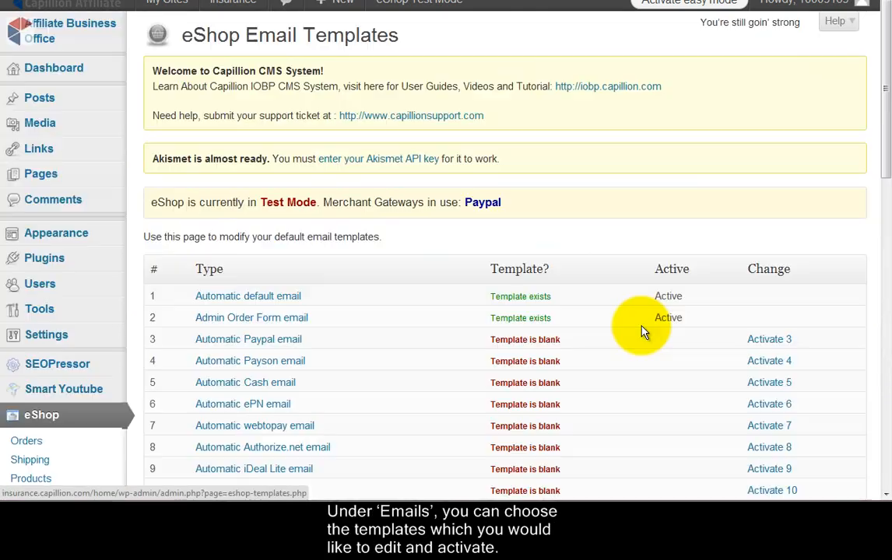
mouse_move(650, 329)
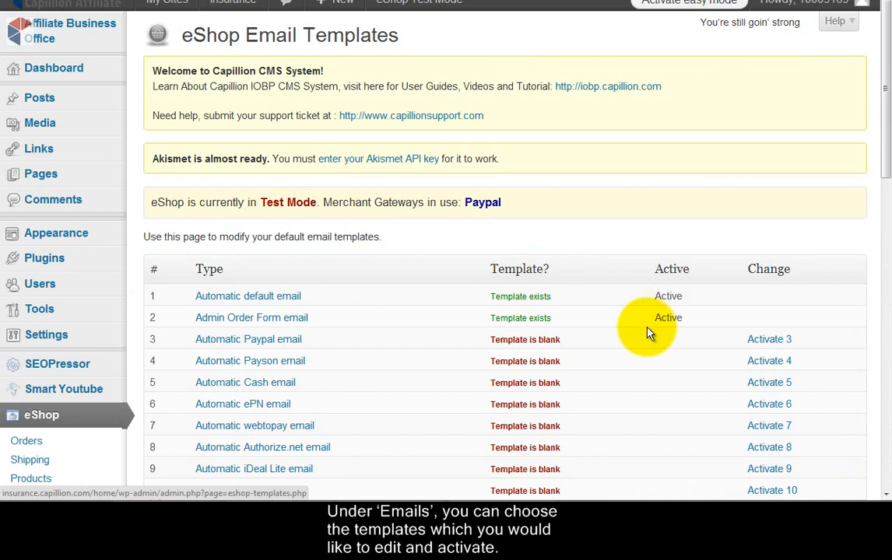
click(248, 296)
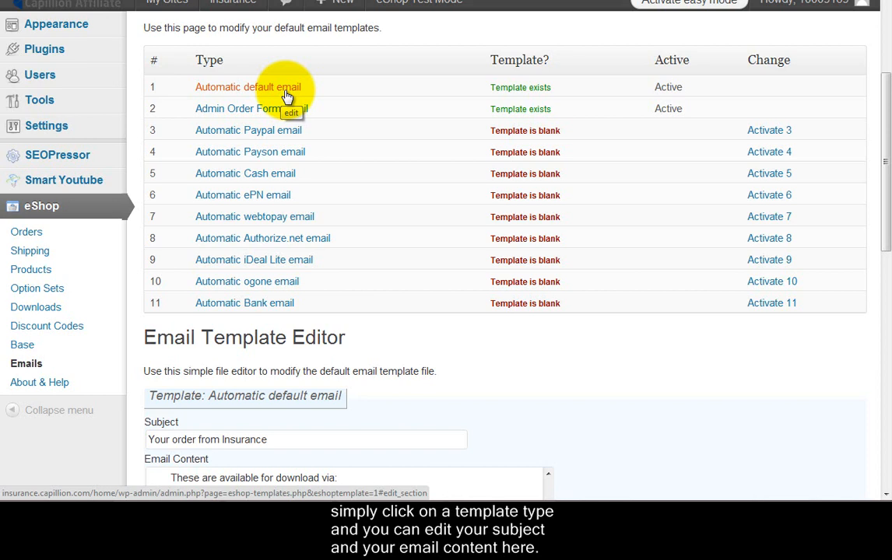
scroll(down, 3)
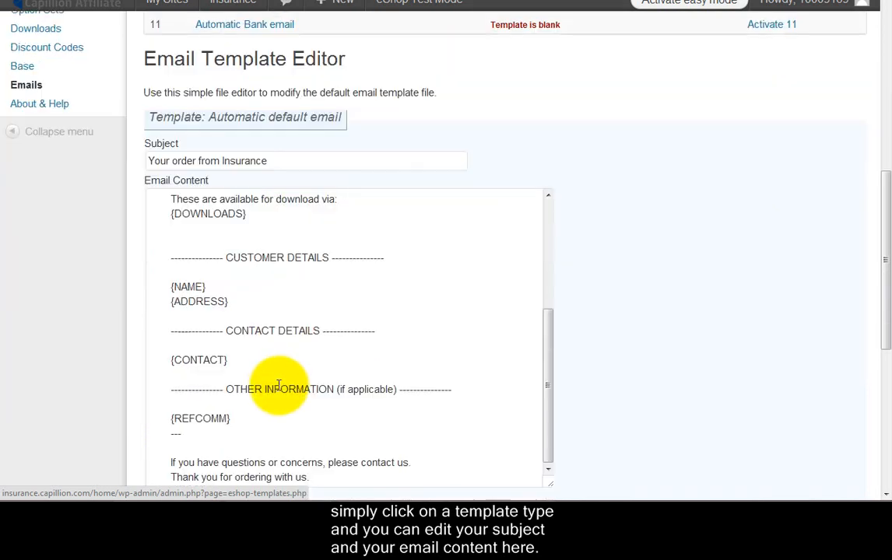
click(277, 342)
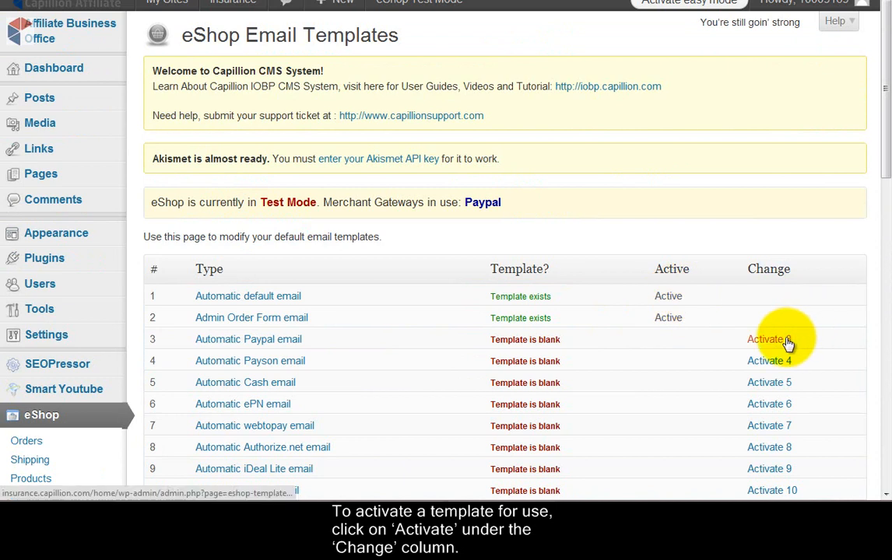
scroll(down, 3)
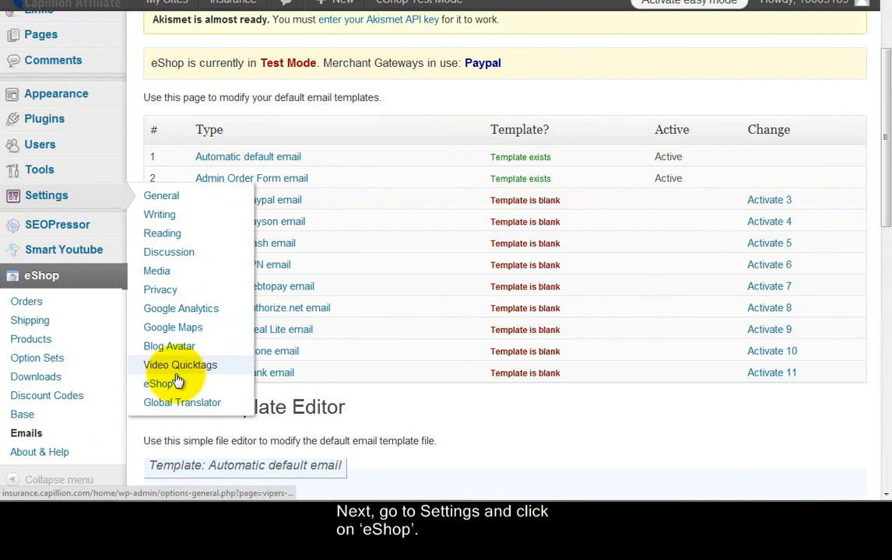
Step: Review the eShop General settings' product options, product details and currency, then reach the Status dropdown
click(162, 383)
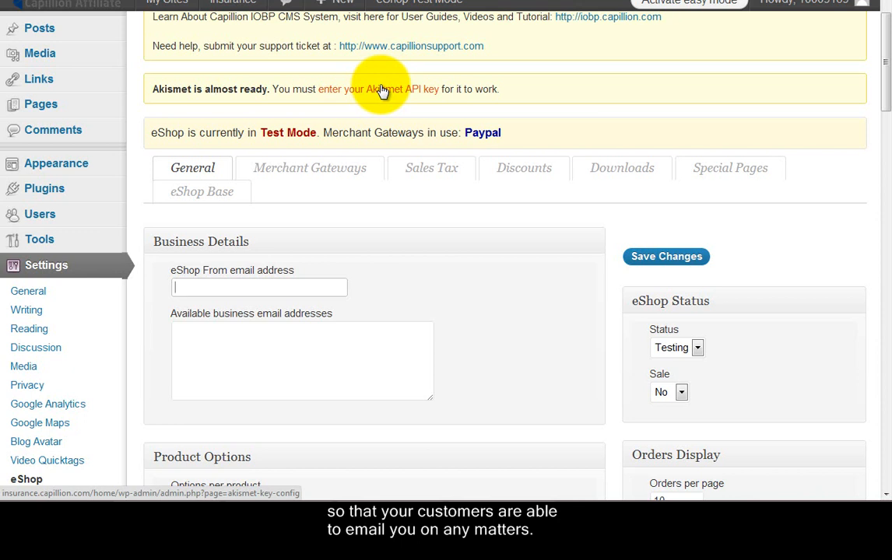
mouse_move(370, 109)
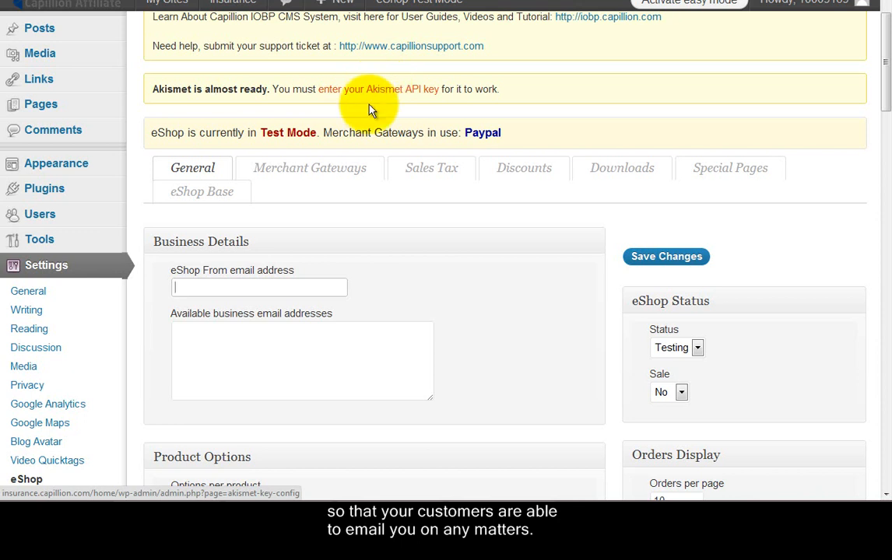
scroll(down, 3)
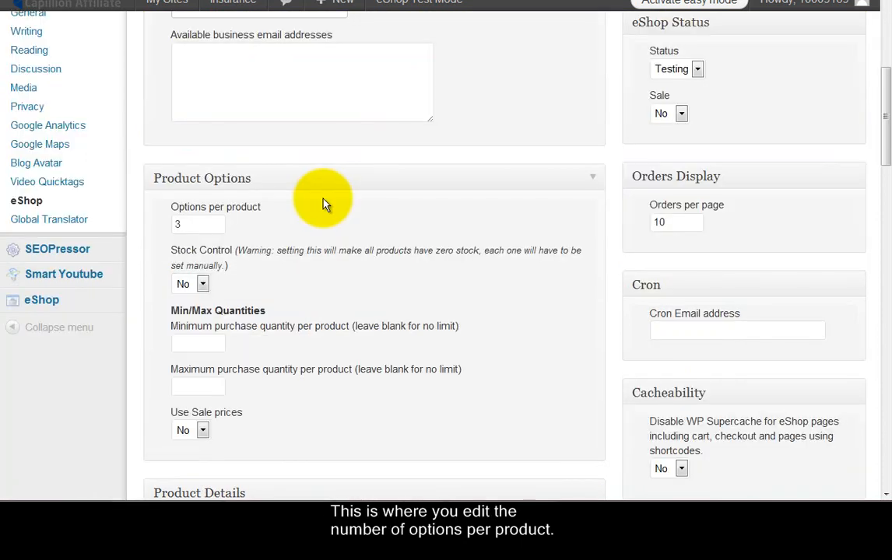
mouse_move(324, 299)
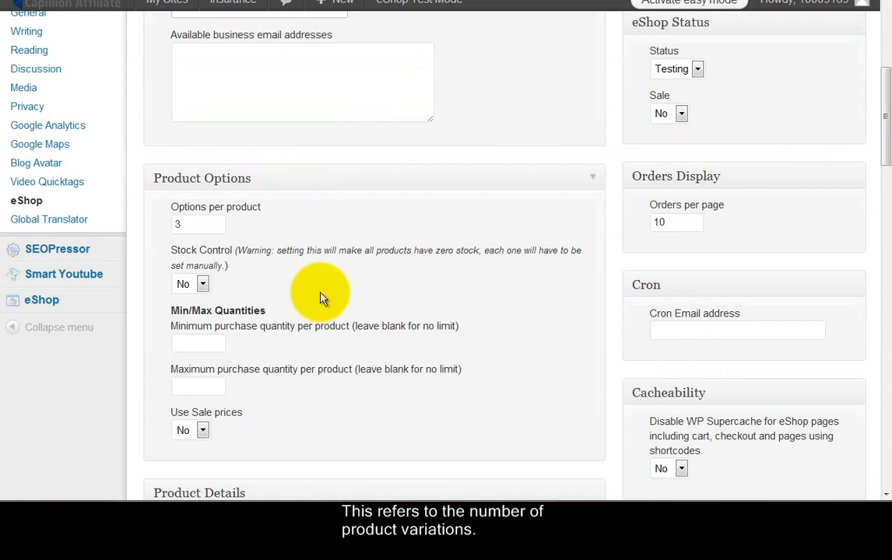
mouse_move(376, 284)
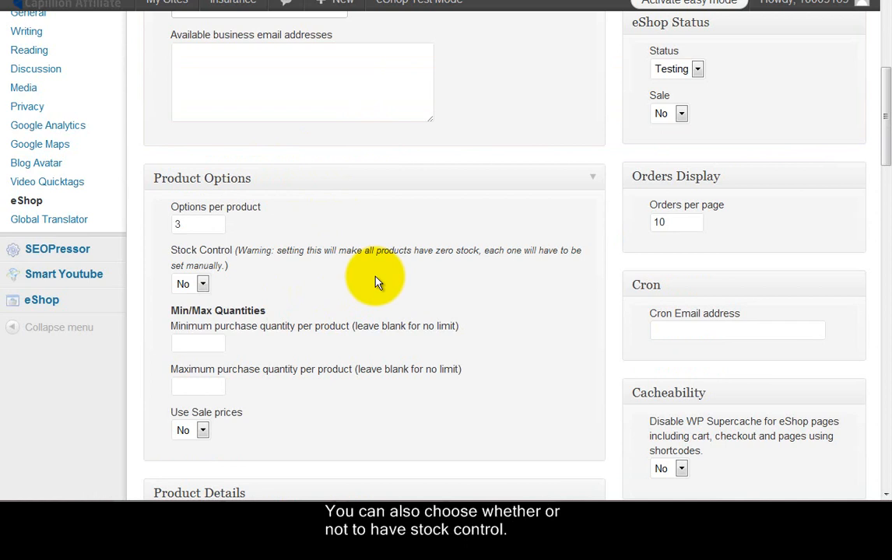
mouse_move(216, 272)
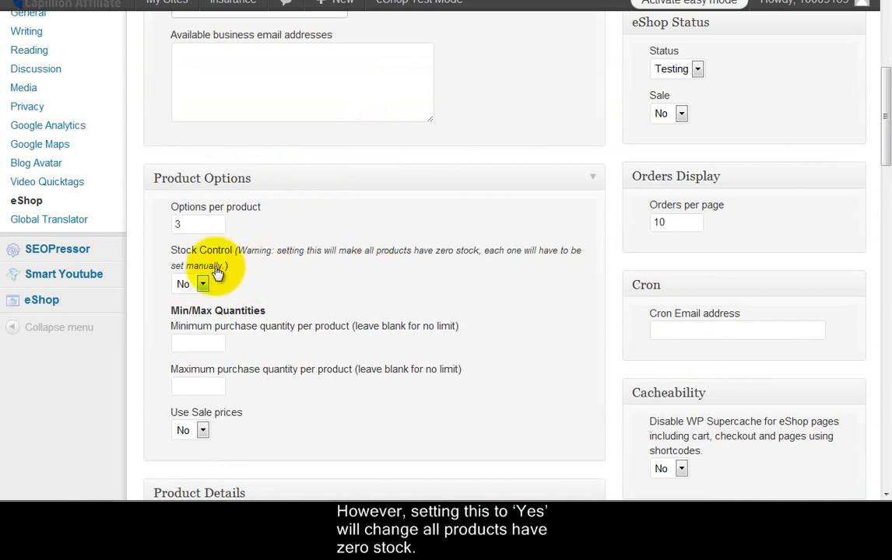
mouse_move(224, 263)
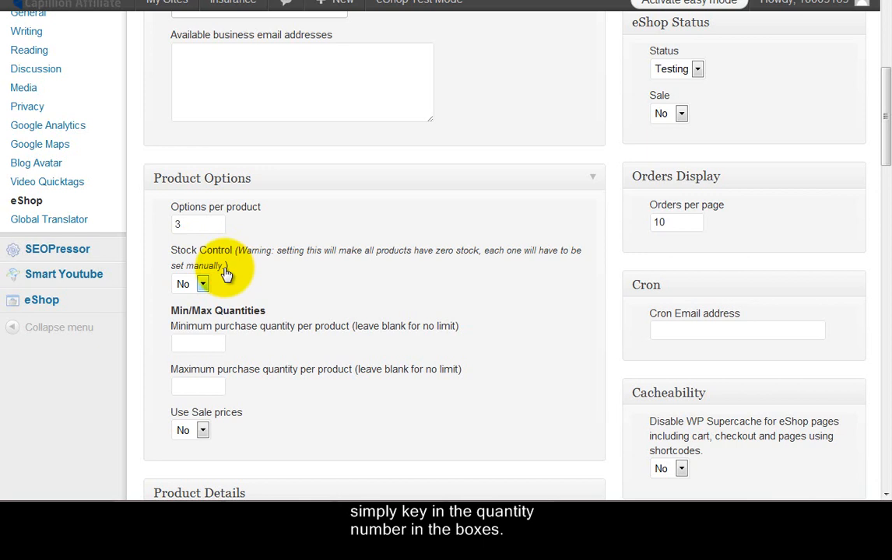
scroll(down, 3)
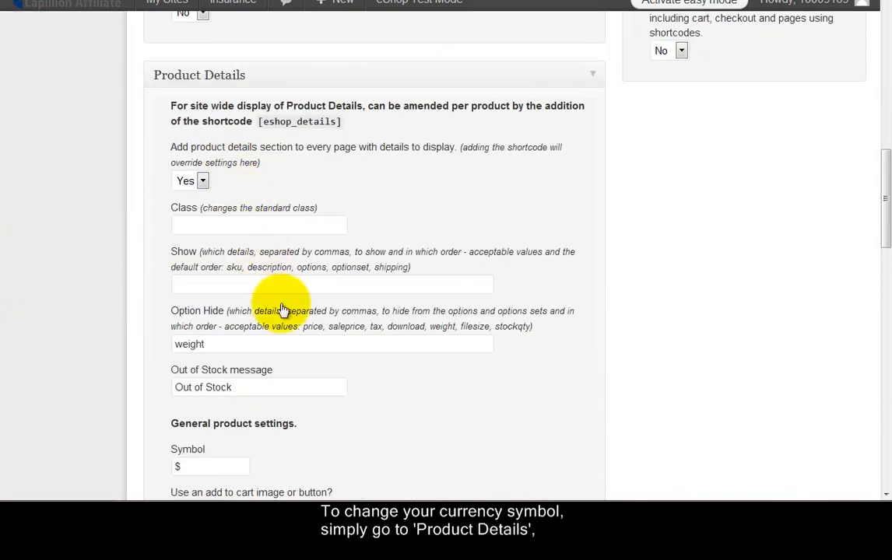
scroll(down, 3)
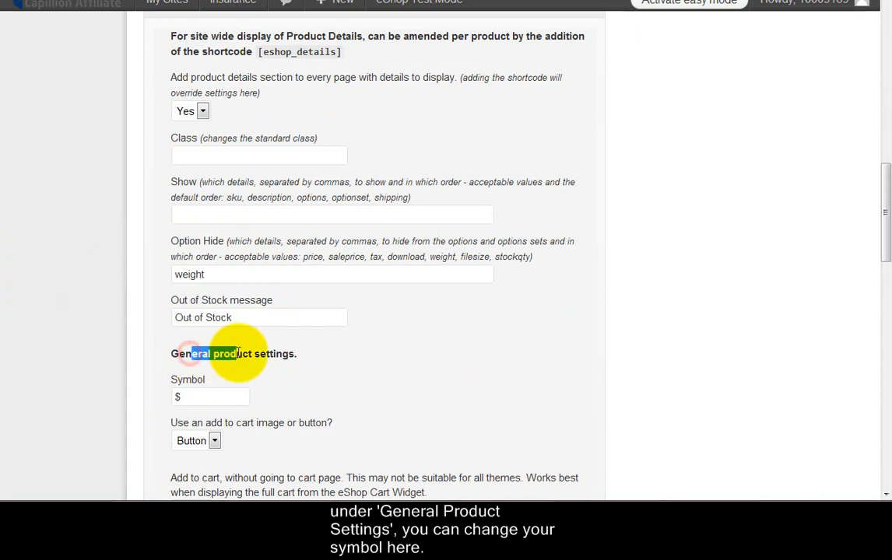
click(210, 397)
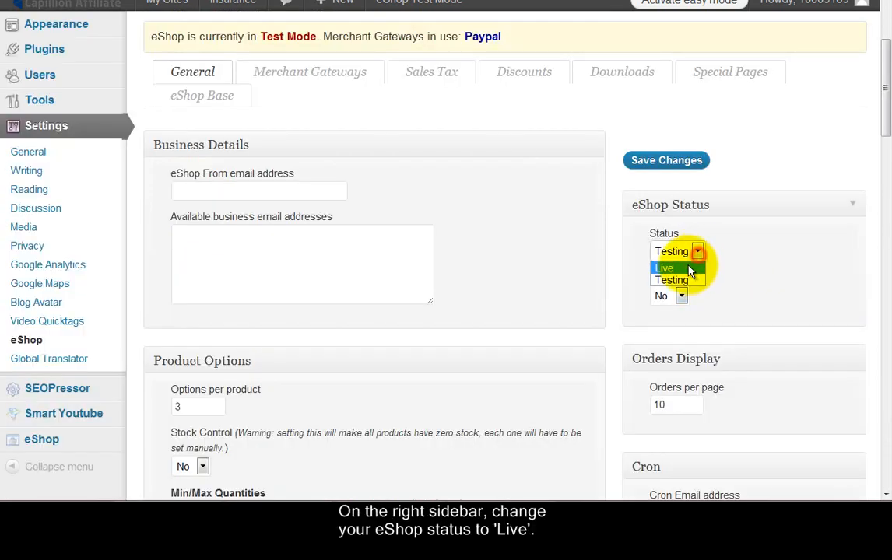
Step: Set eShop status to Live and save, refused until a from email address exists
click(663, 268)
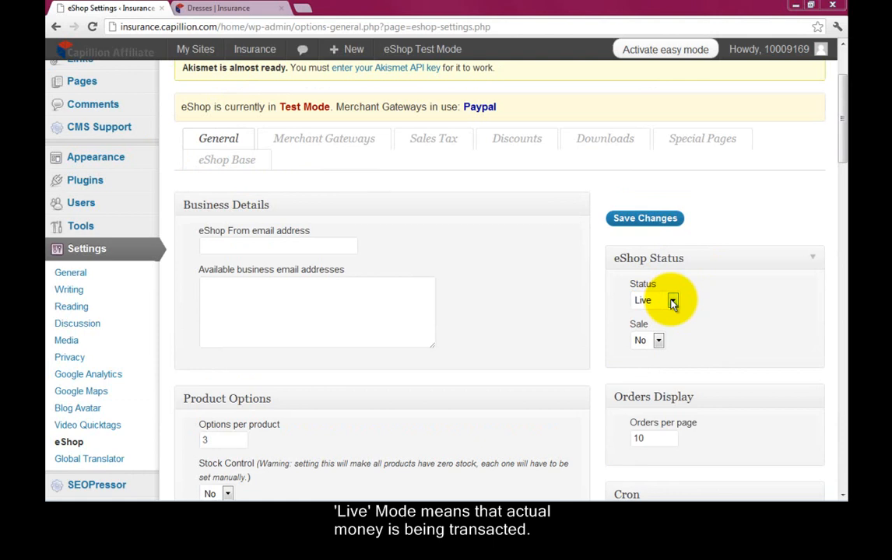
click(644, 217)
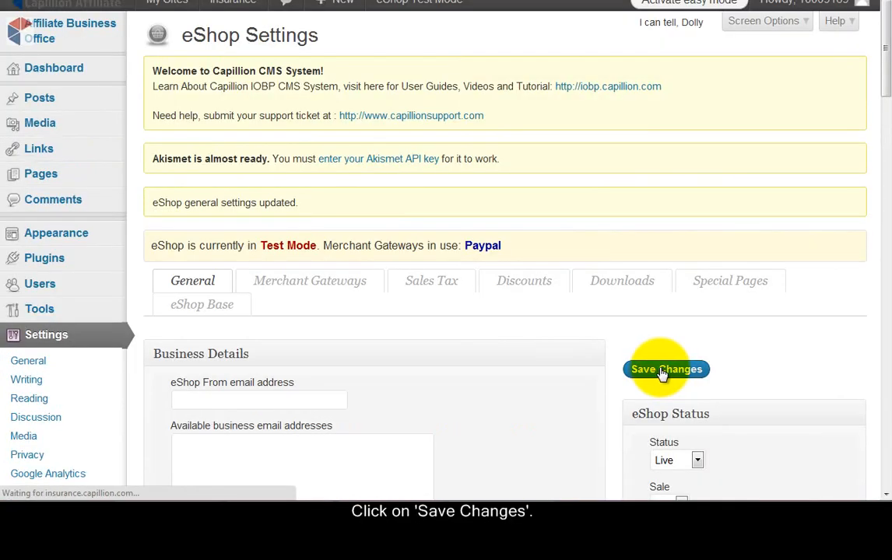
click(666, 369)
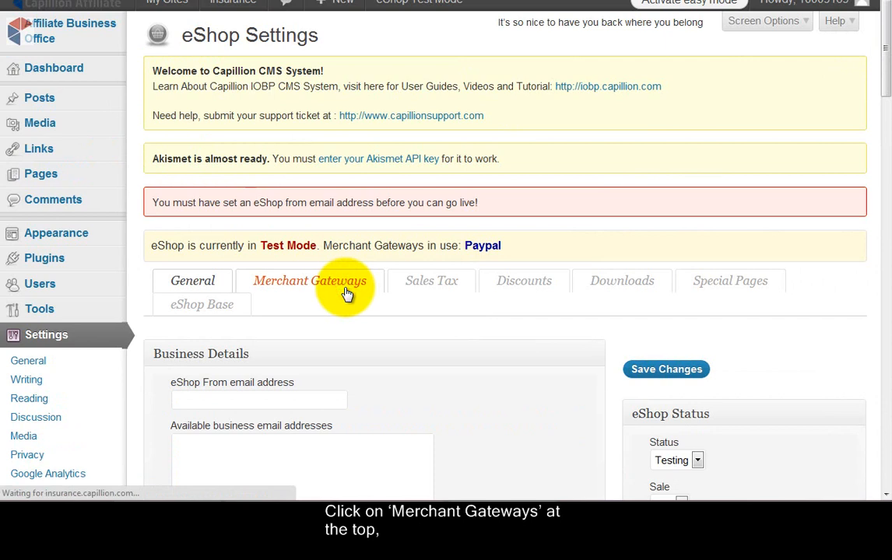
Step: Review the Merchant Gateways PayPal section toward Singapore location and SGD currency
click(308, 280)
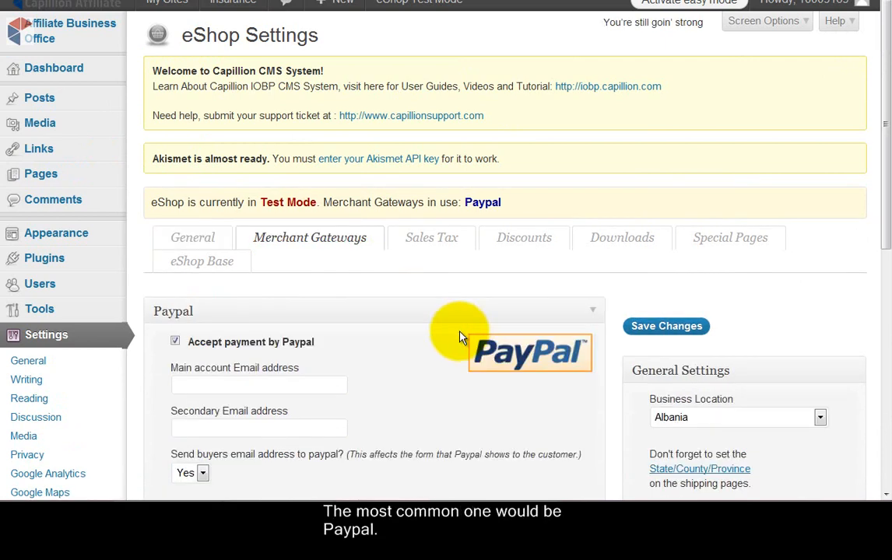
scroll(down, 3)
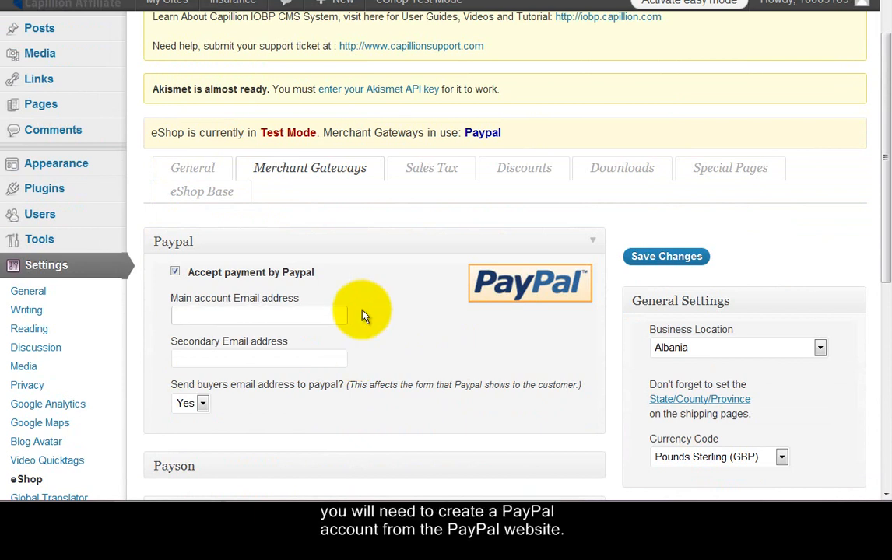
mouse_move(351, 309)
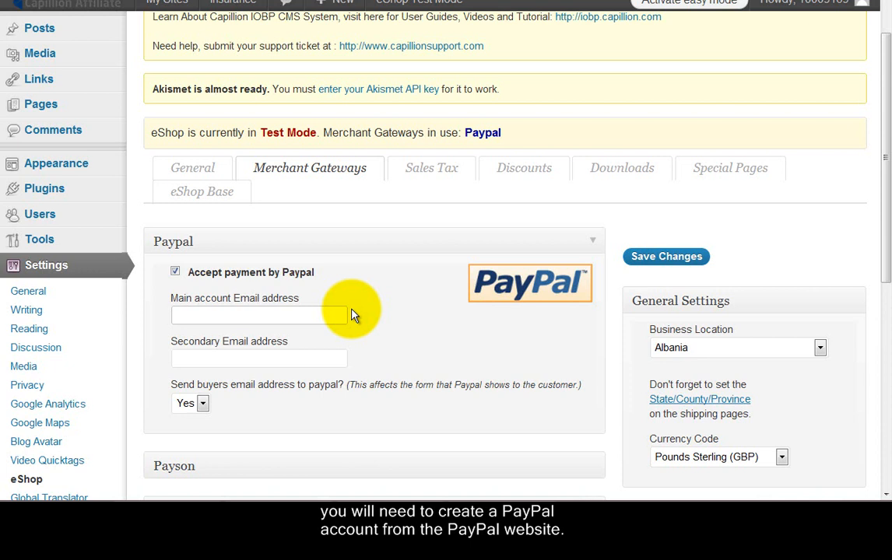
mouse_move(391, 301)
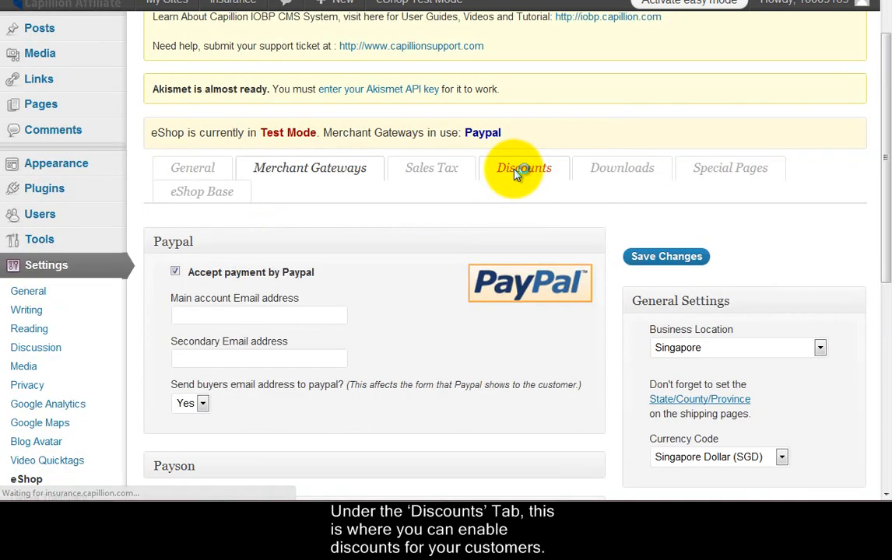
Step: Review the discount table and free-shipping field, then move to the Downloads settings
click(523, 168)
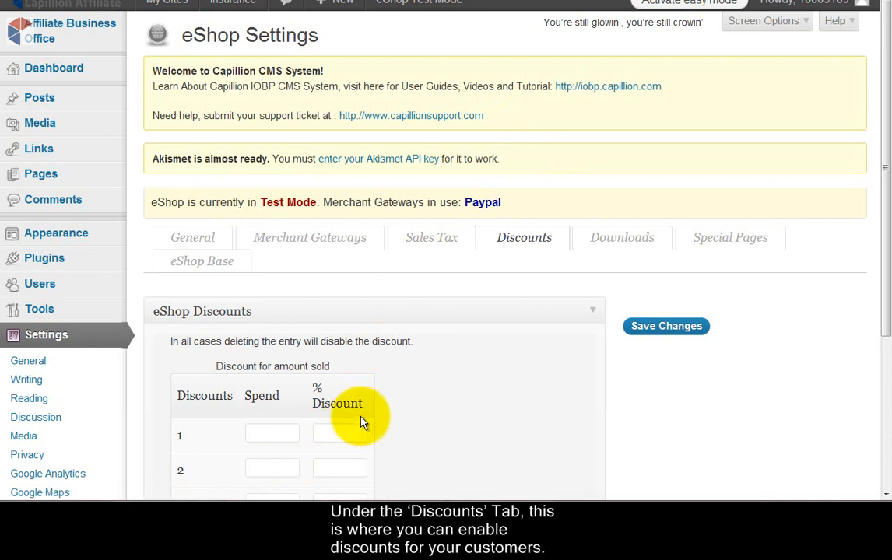
scroll(down, 3)
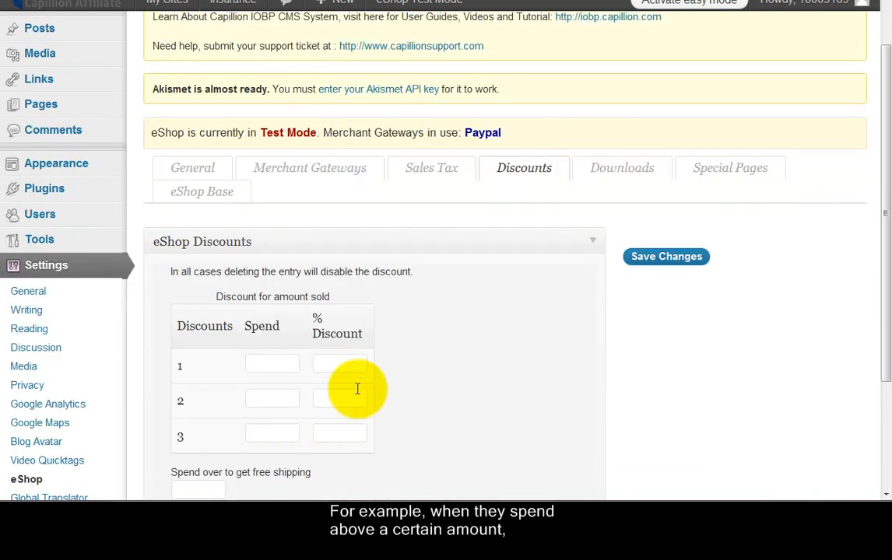
mouse_move(291, 364)
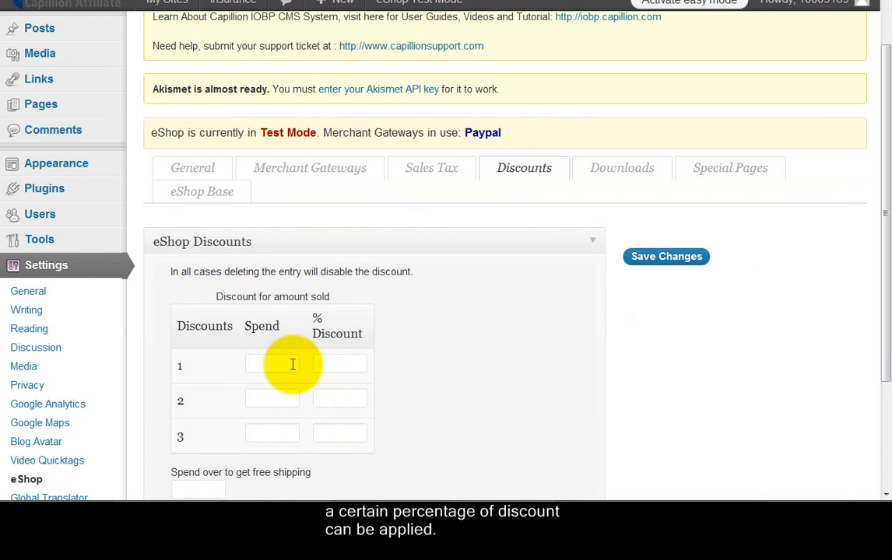
scroll(down, 3)
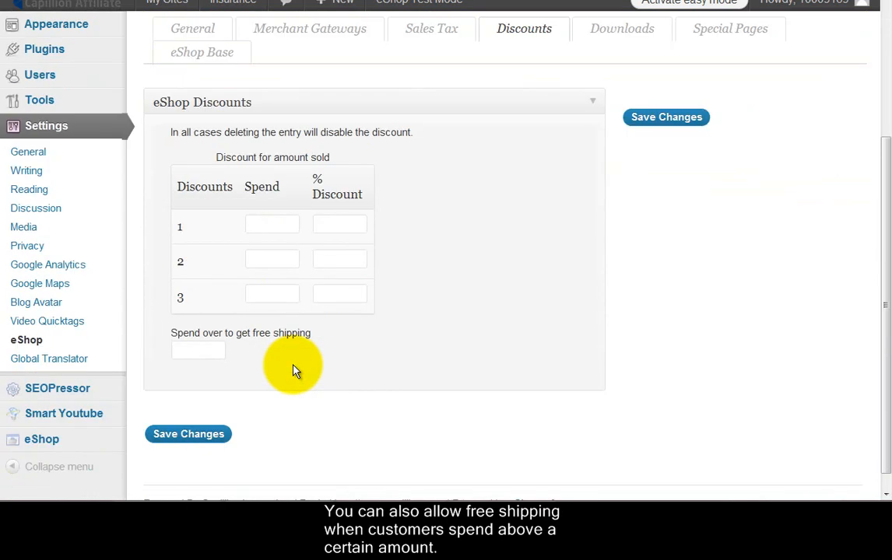
click(198, 330)
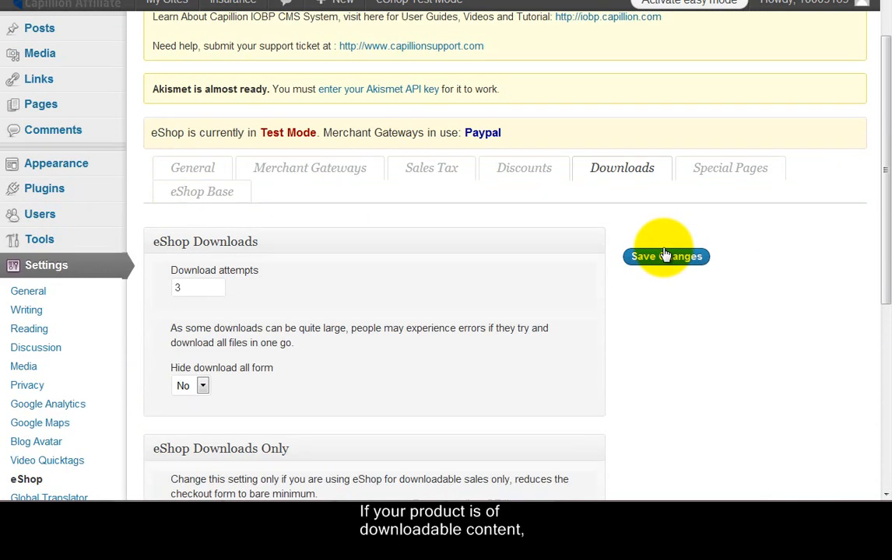
mouse_move(660, 243)
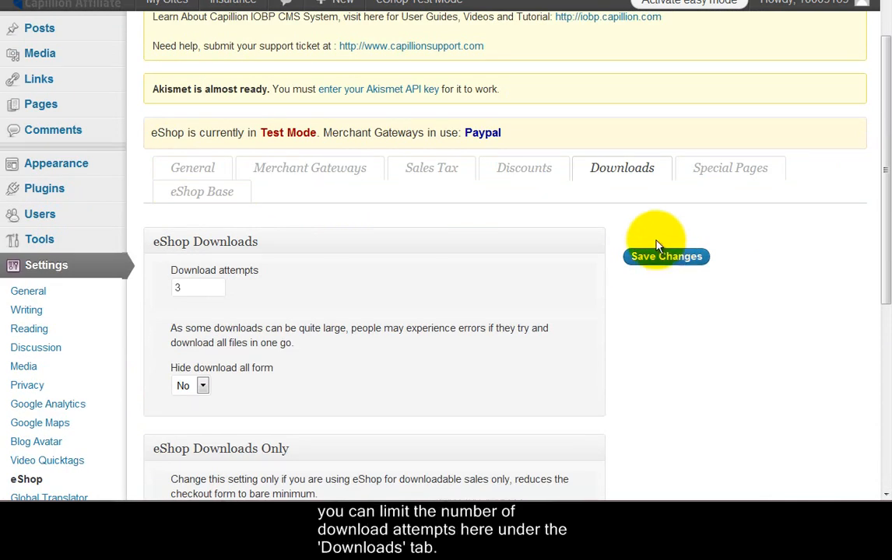
Step: Keep Download attempts at 3 and reach Save Changes on the Downloads settings
scroll(down, 3)
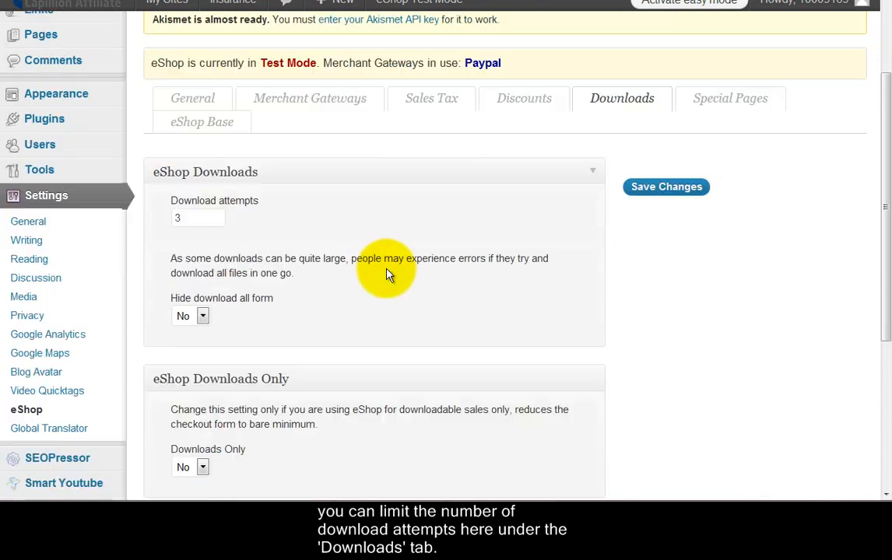
click(197, 218)
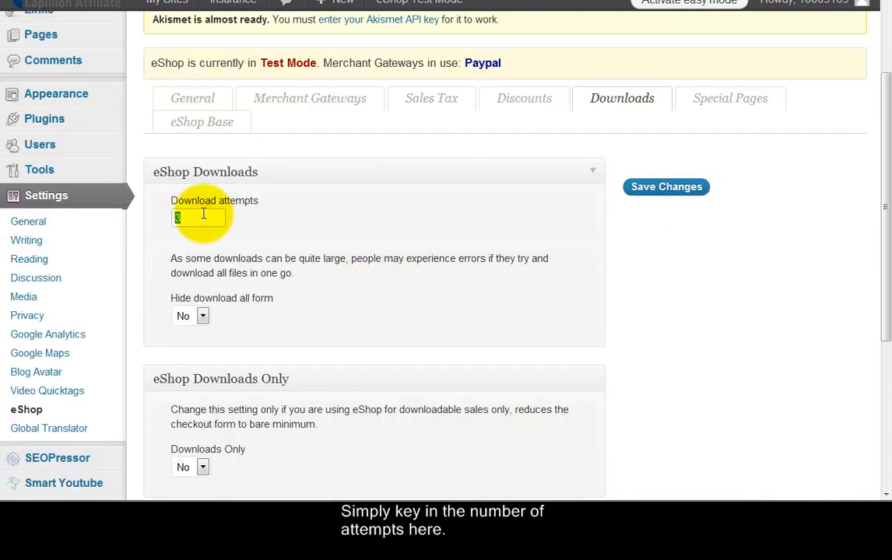
scroll(down, 3)
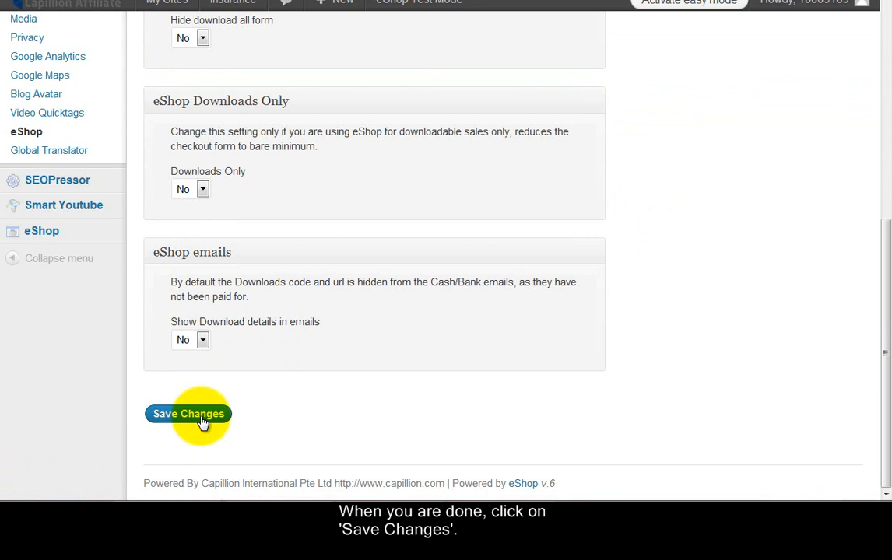